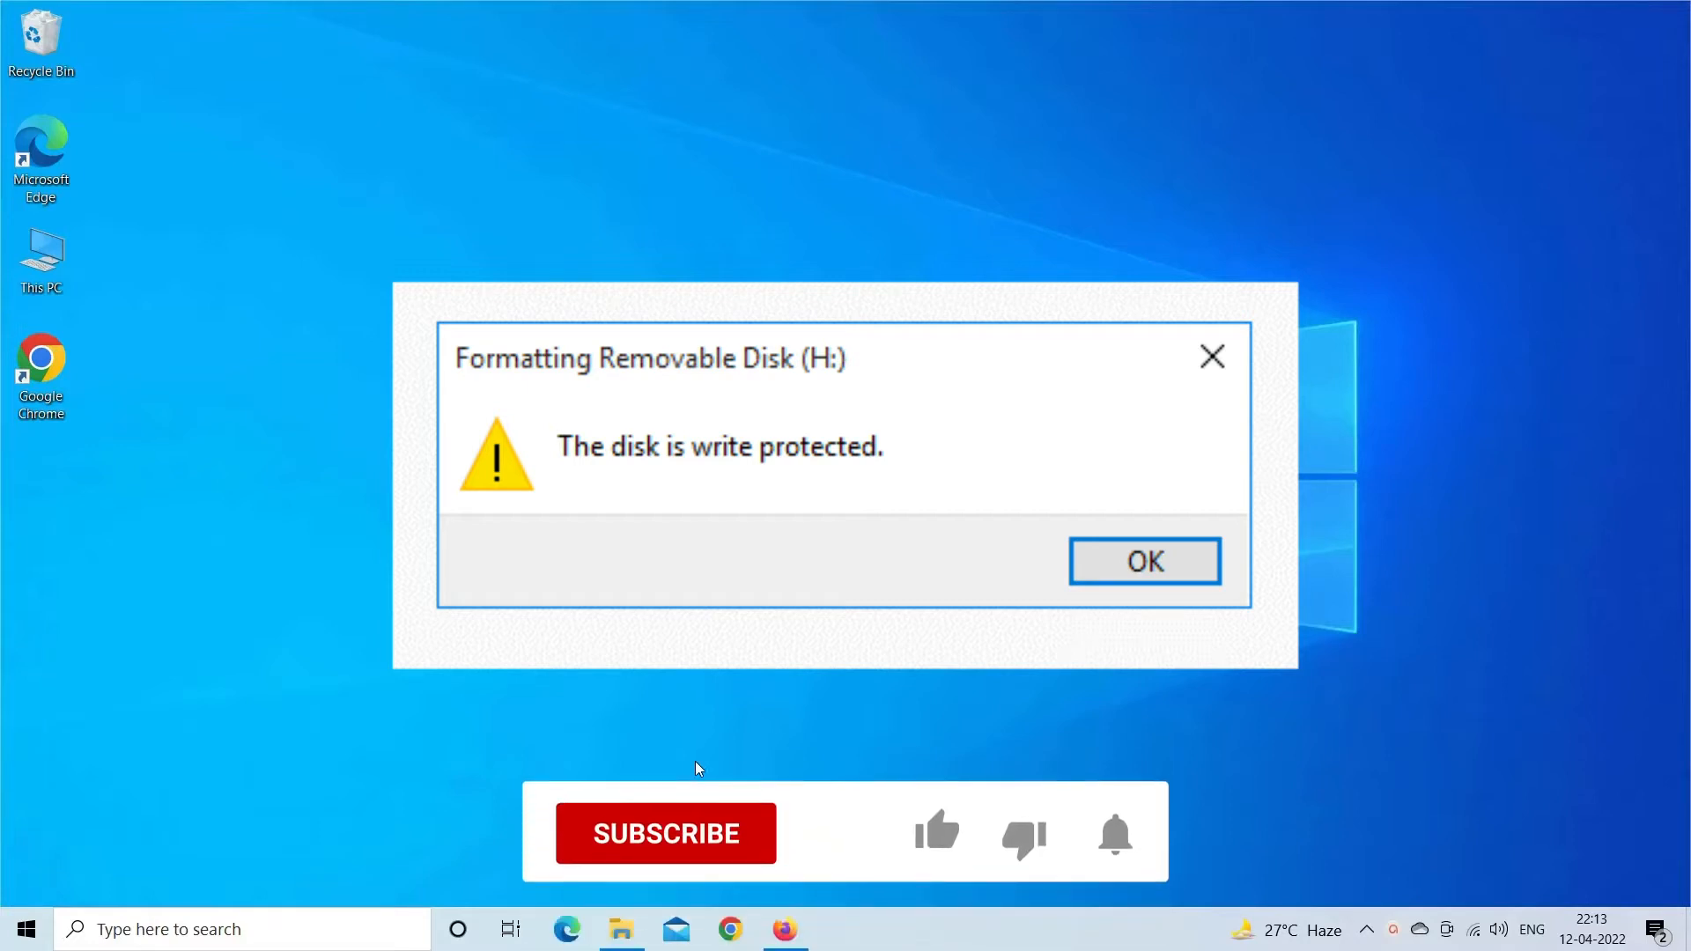
Restart the computer from the Start power menu and bring up the taskbar search panel
left_click(665, 833)
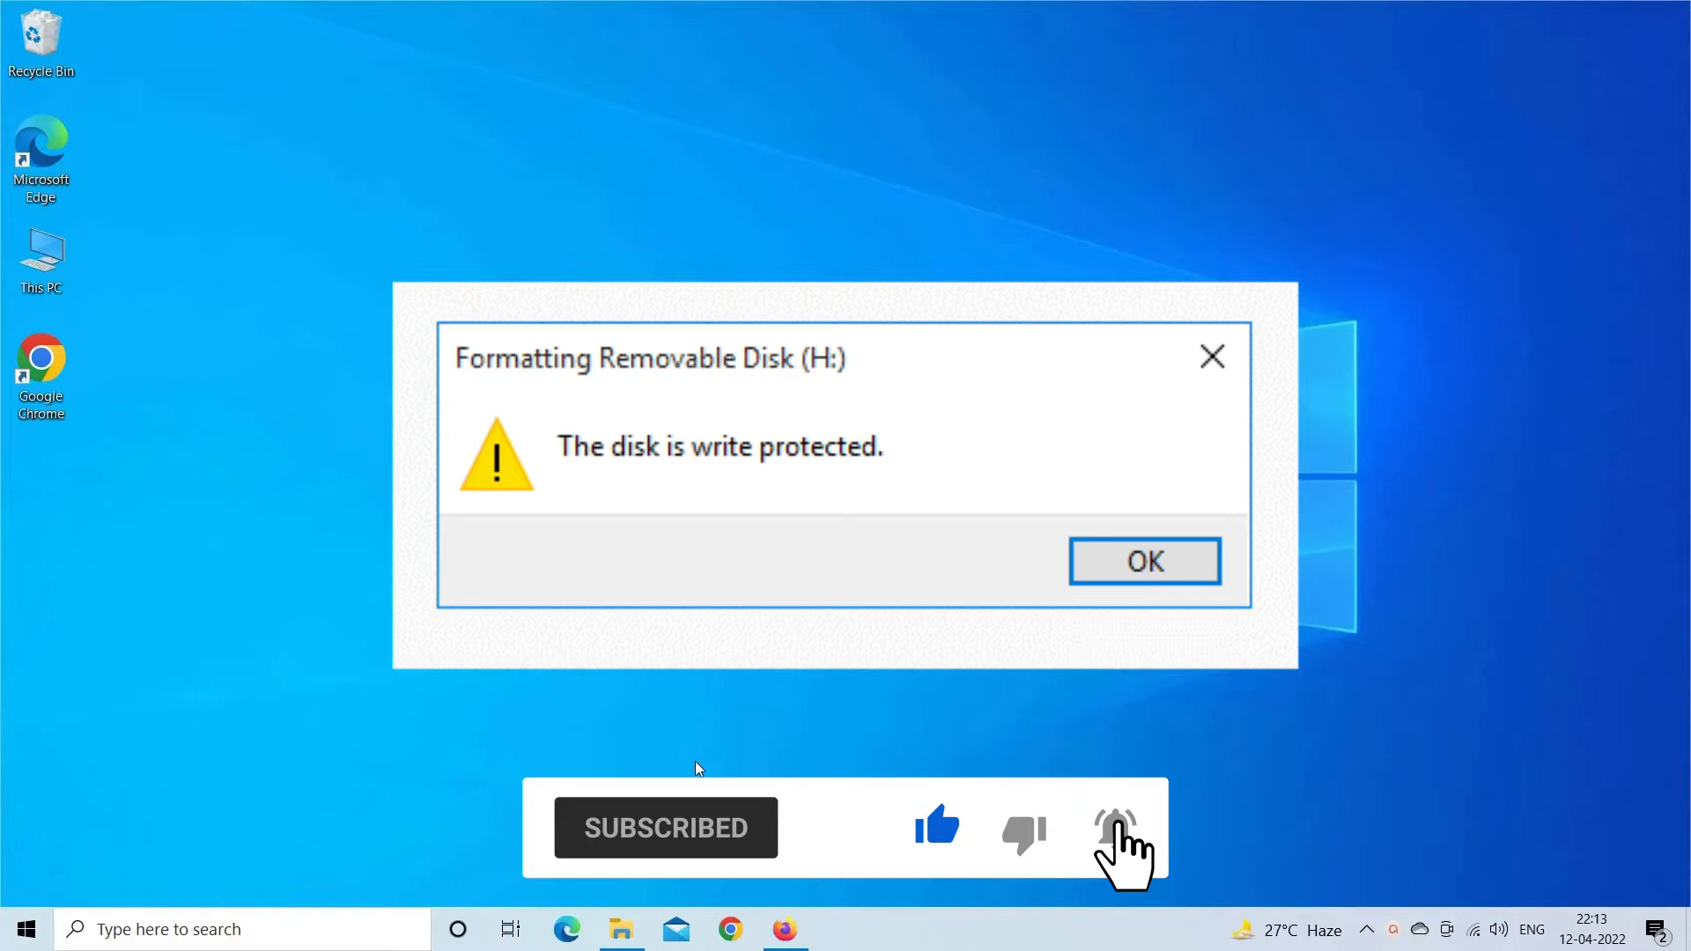
left_click(1143, 560)
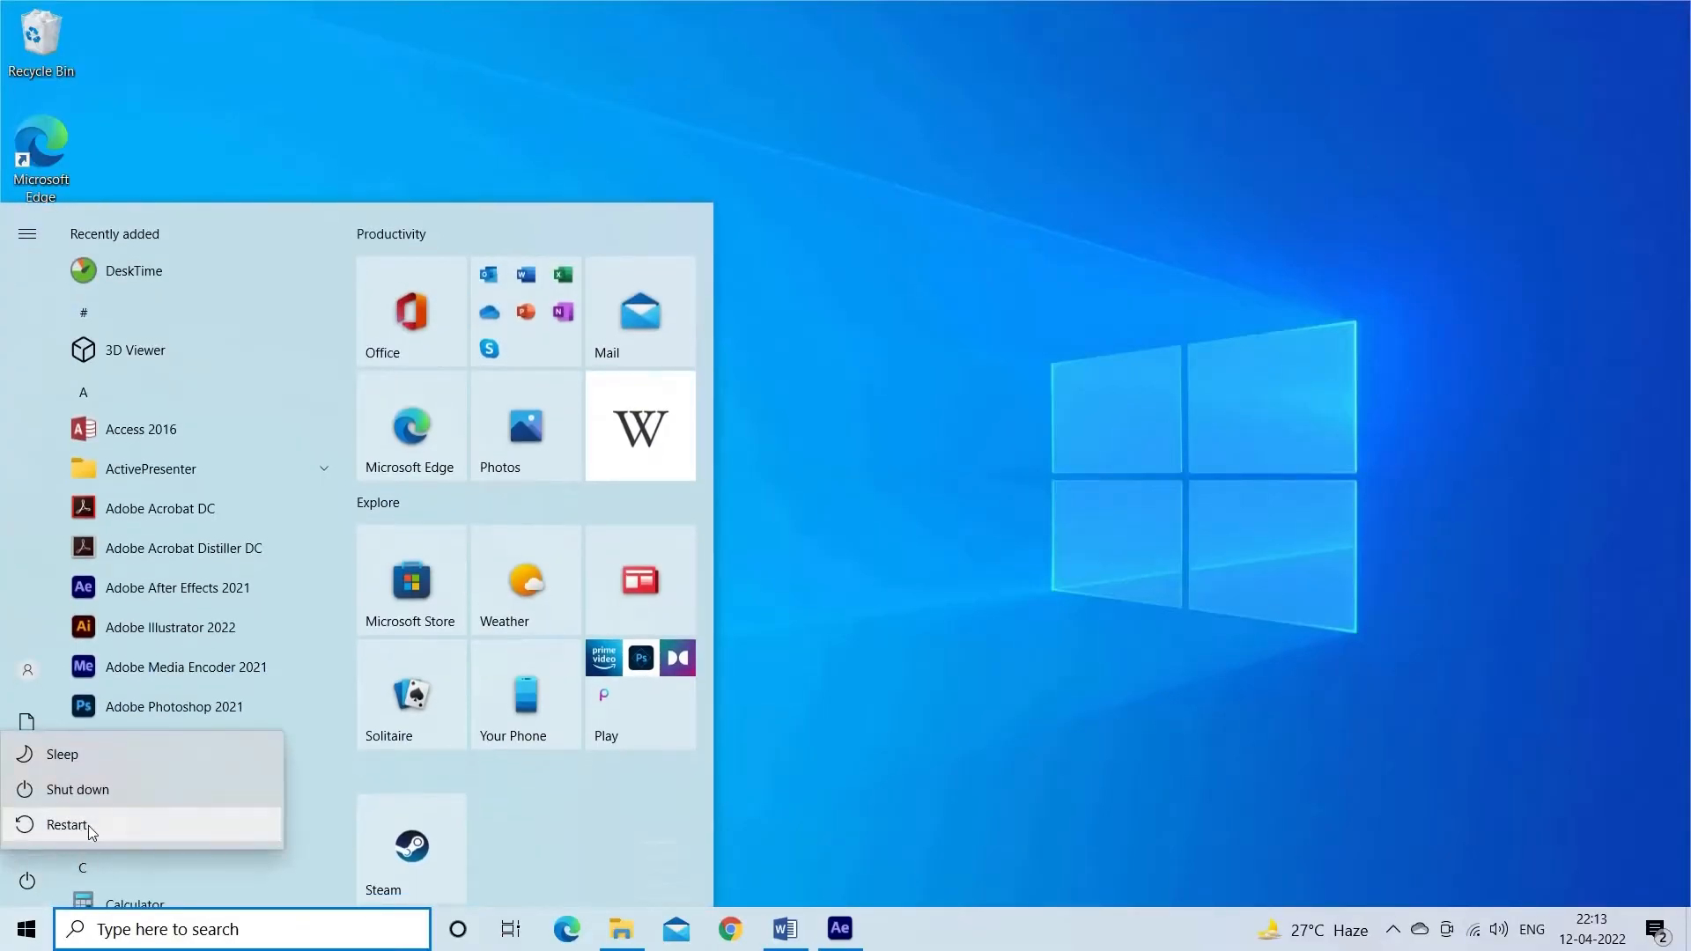
left_click(67, 824)
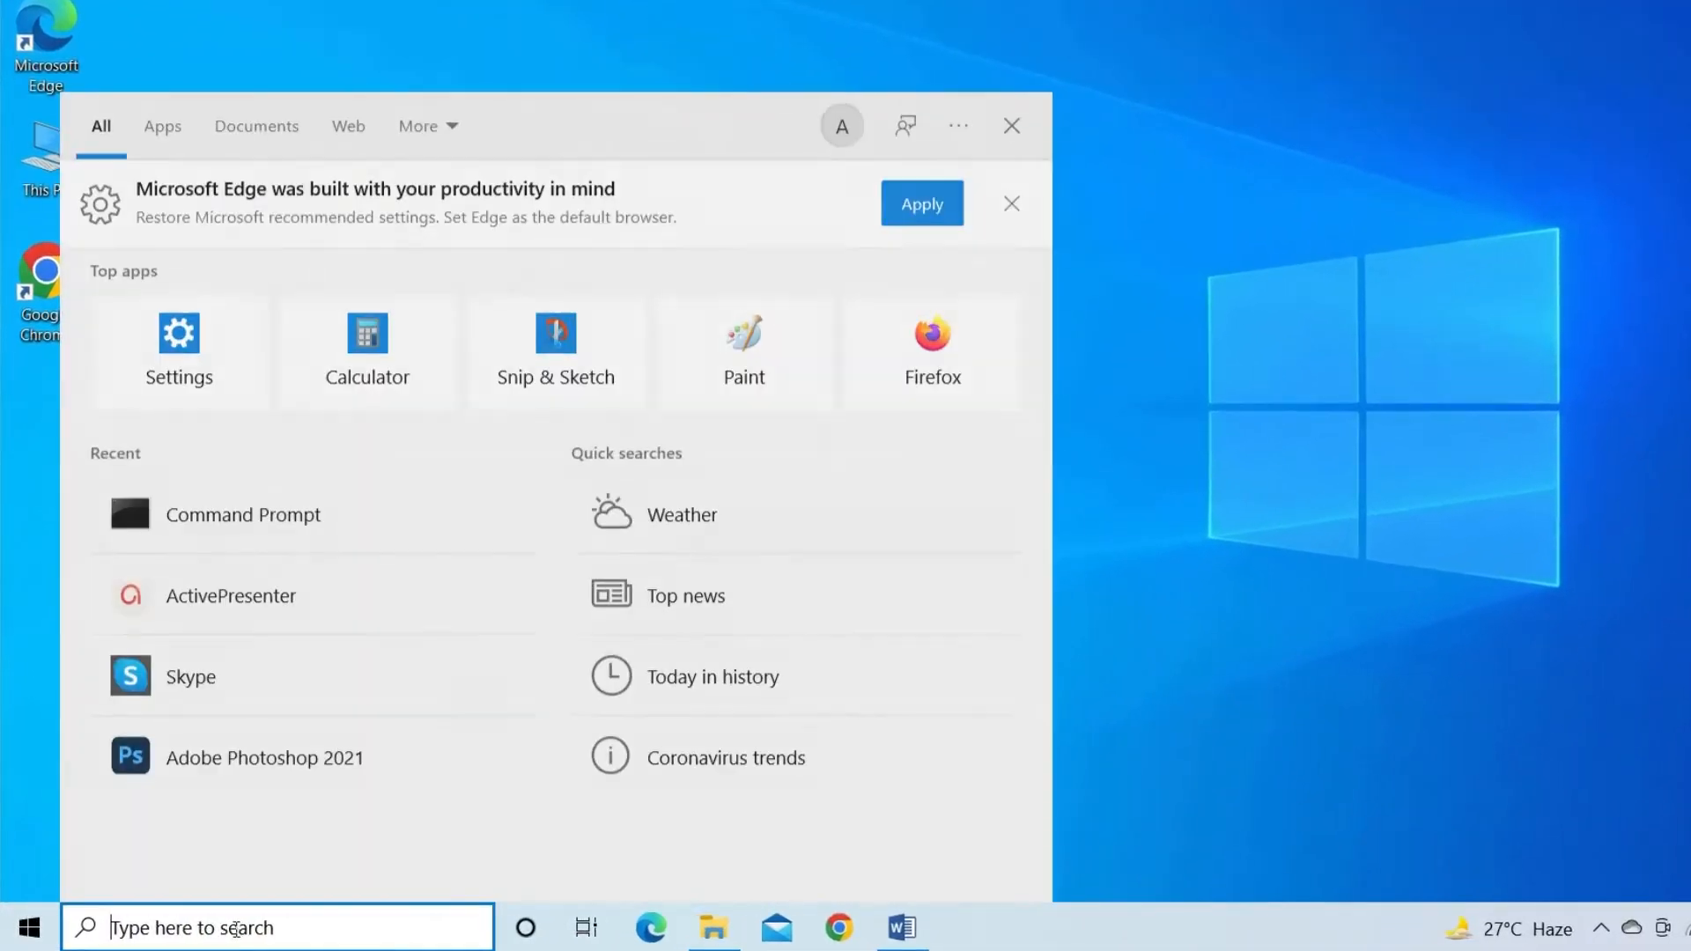
Search for 'cmd' and launch Command Prompt with administrator rights
type("cm")
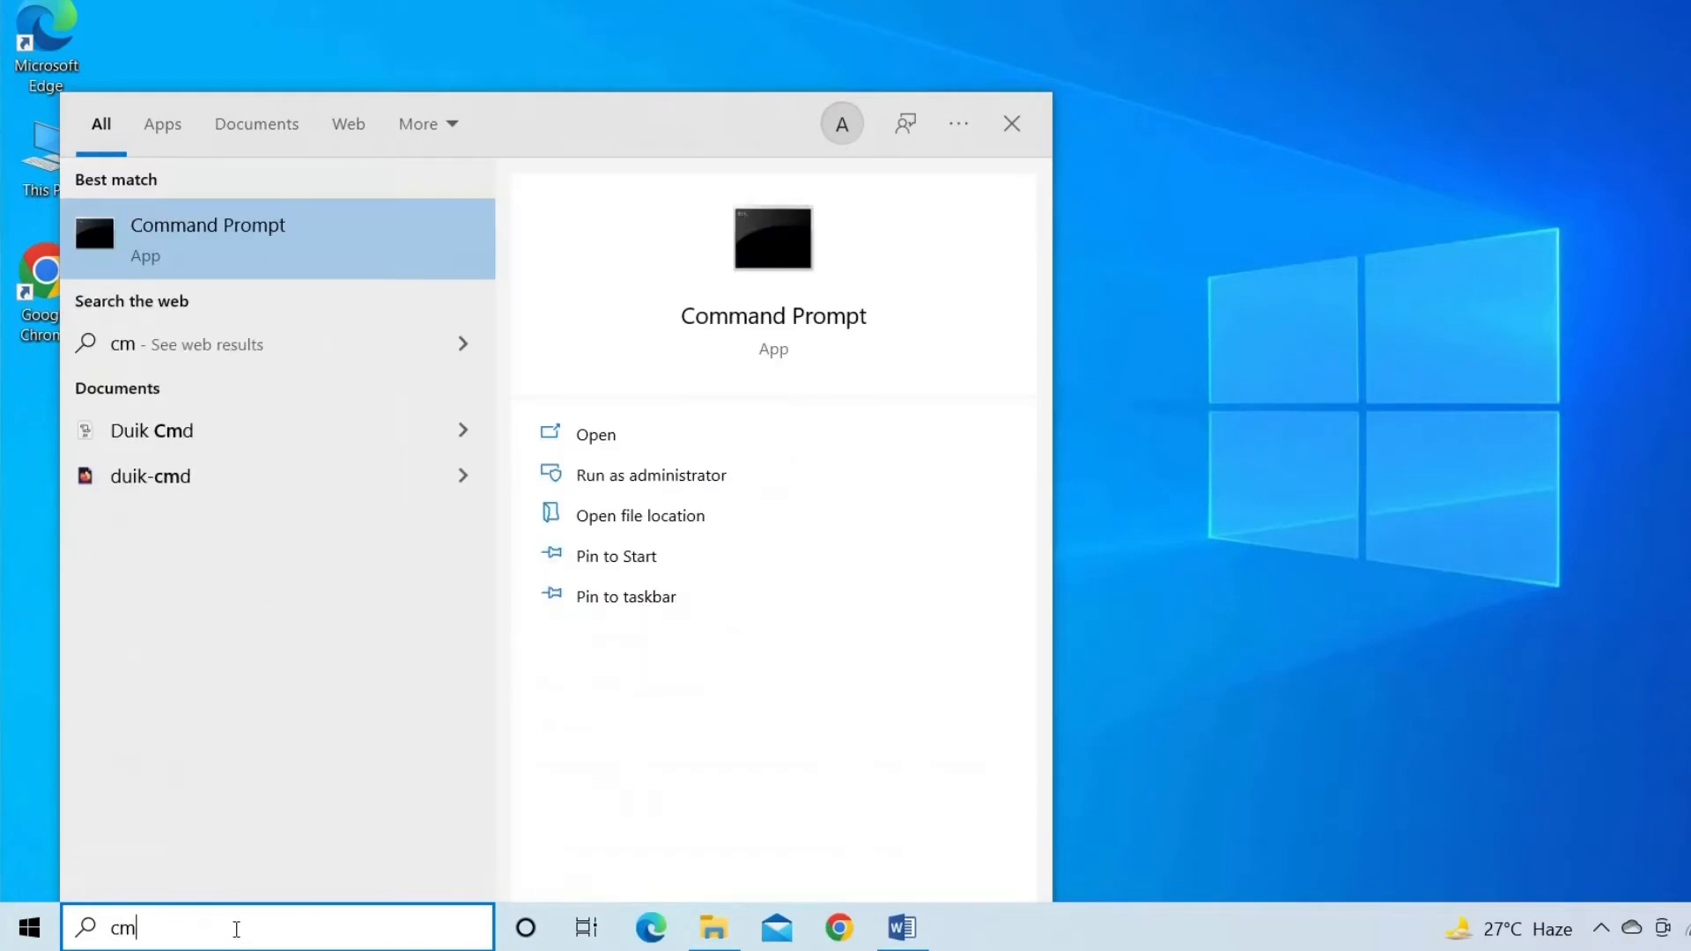
type("d")
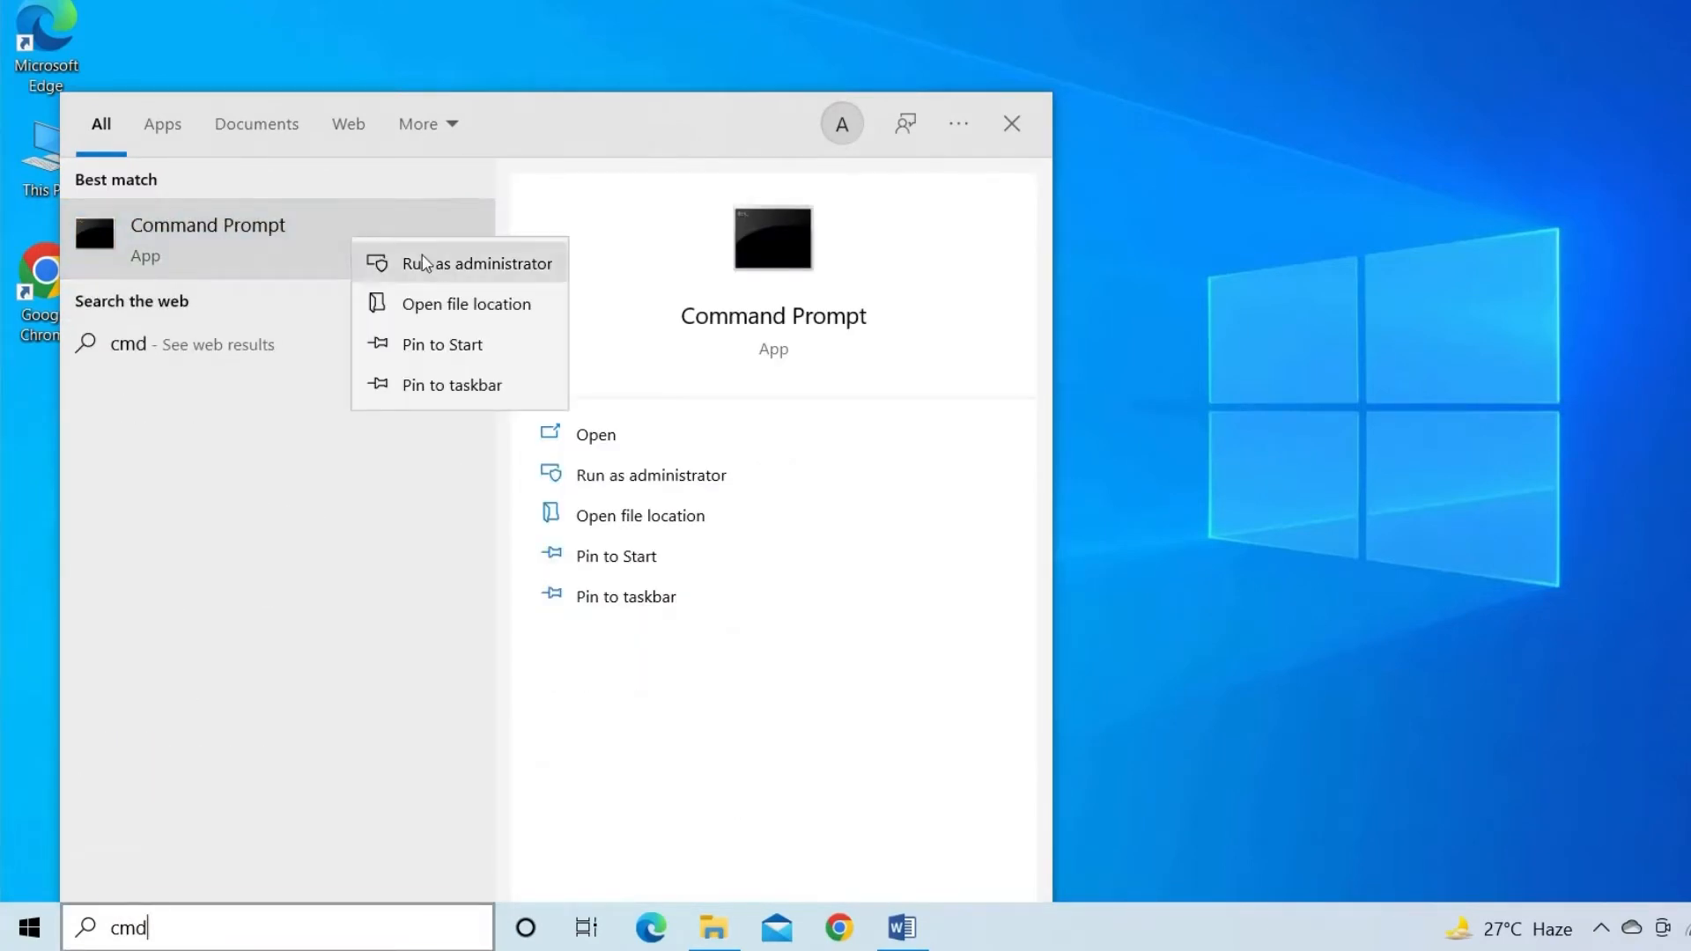
left_click(478, 263)
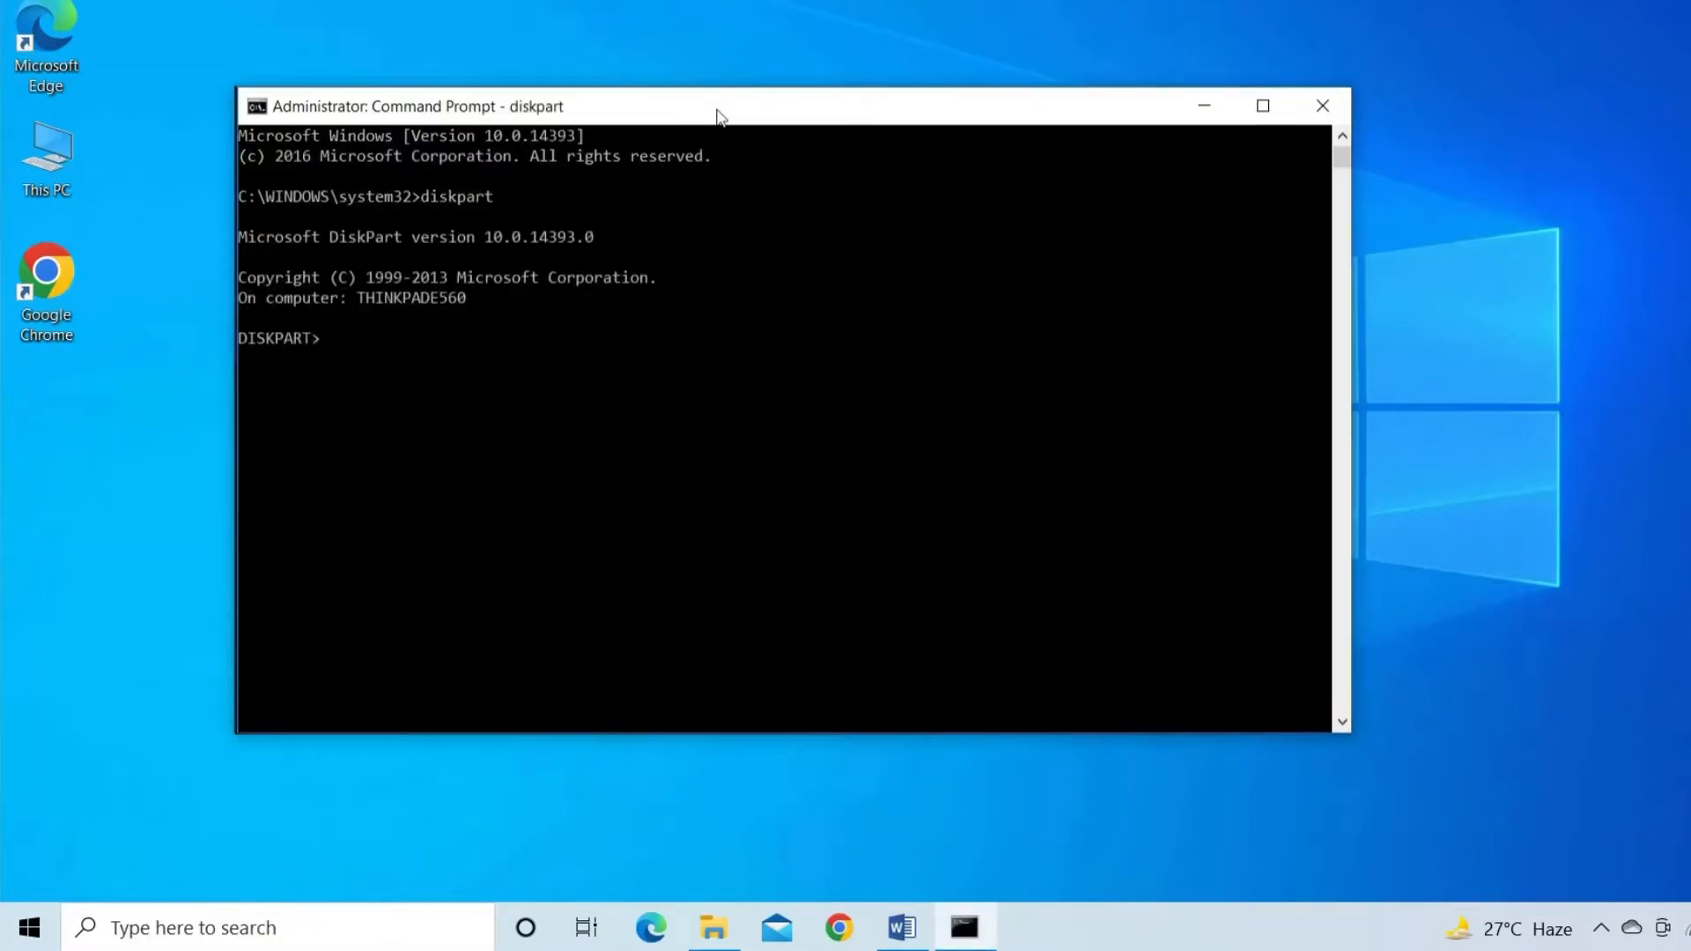
In diskpart run 'list disk', 'select disk 1' and 'clean' to wipe the 28 GB disk, then close the window
type("li")
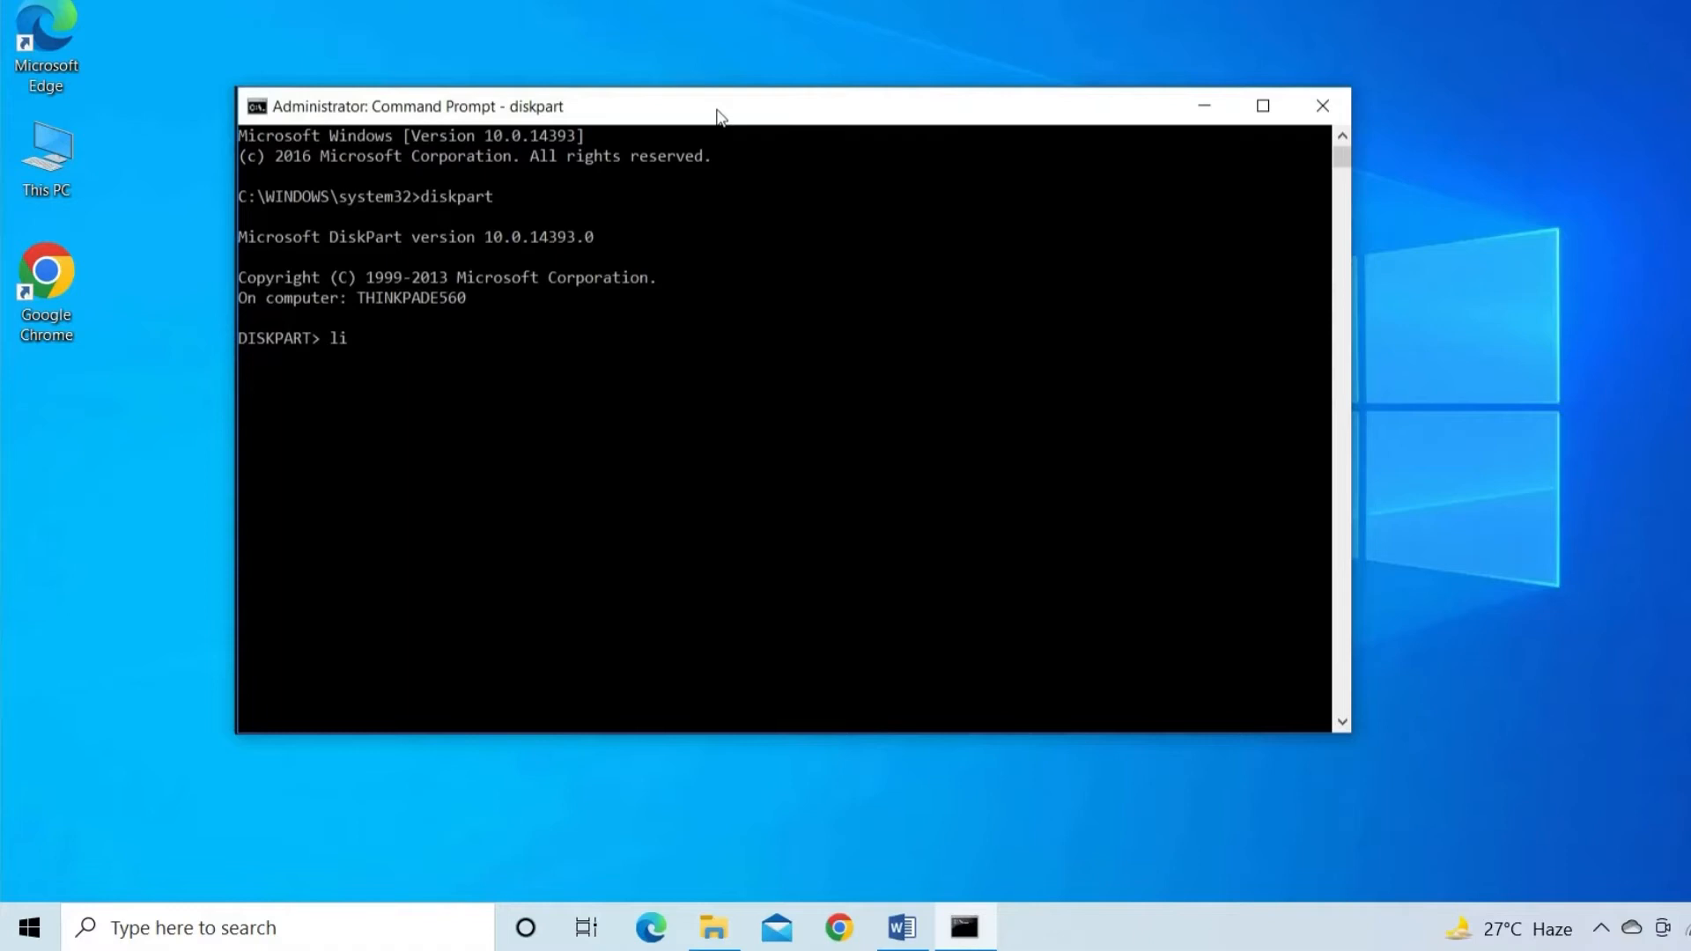
type("st disk")
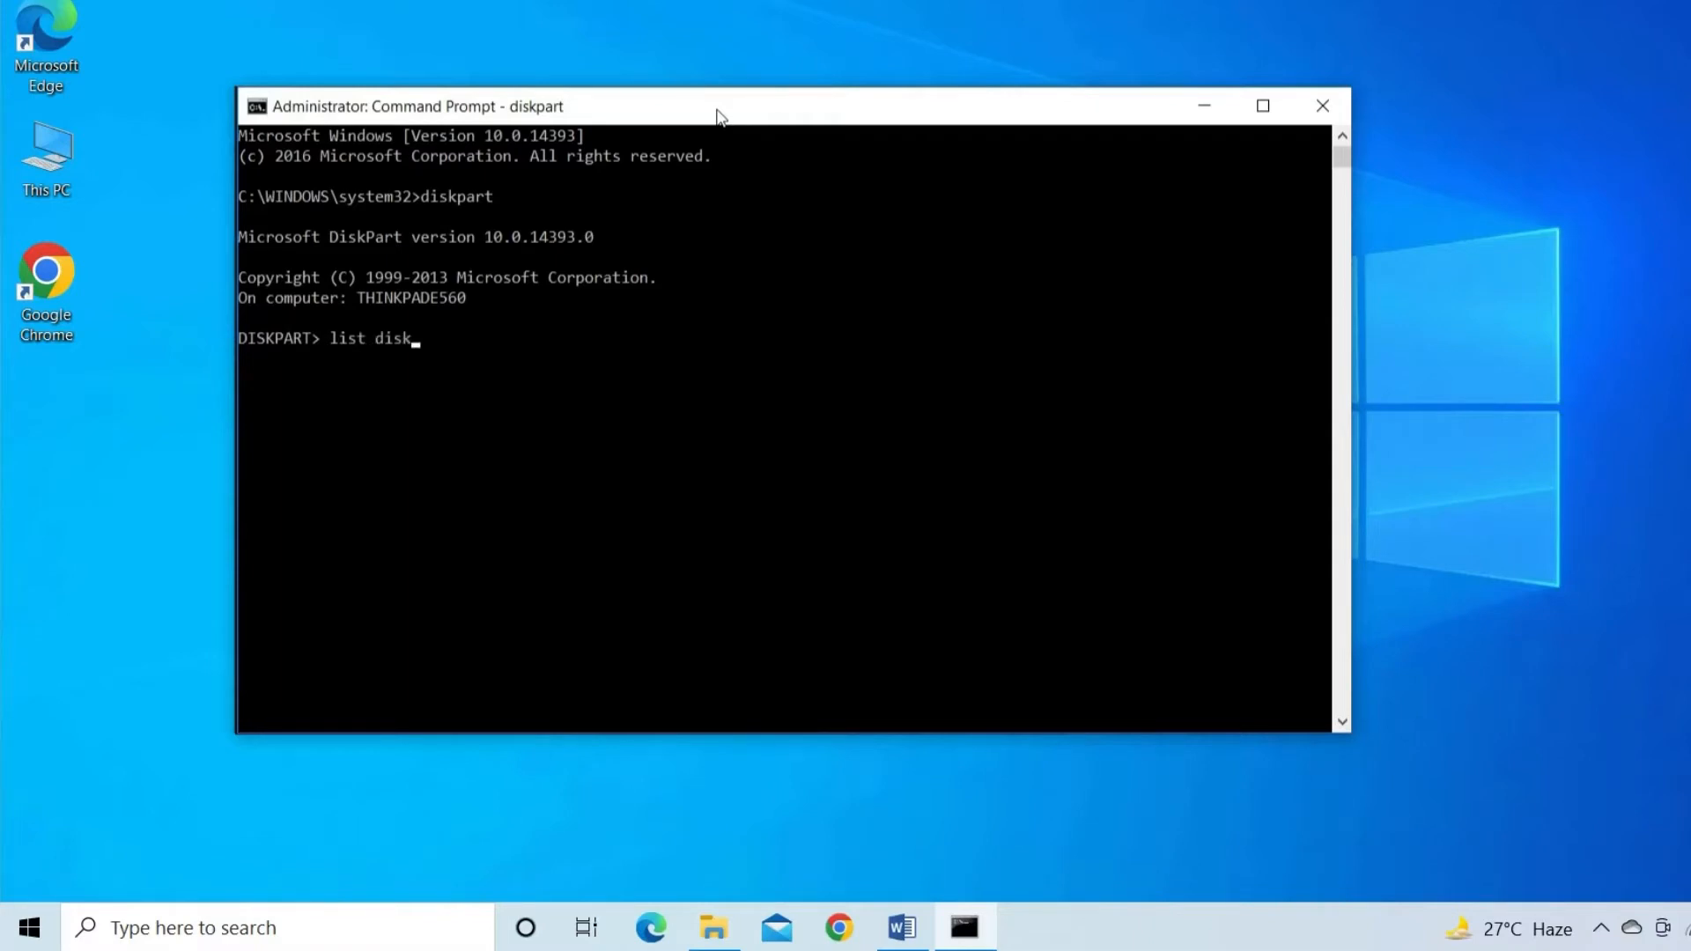
type("select disk 1")
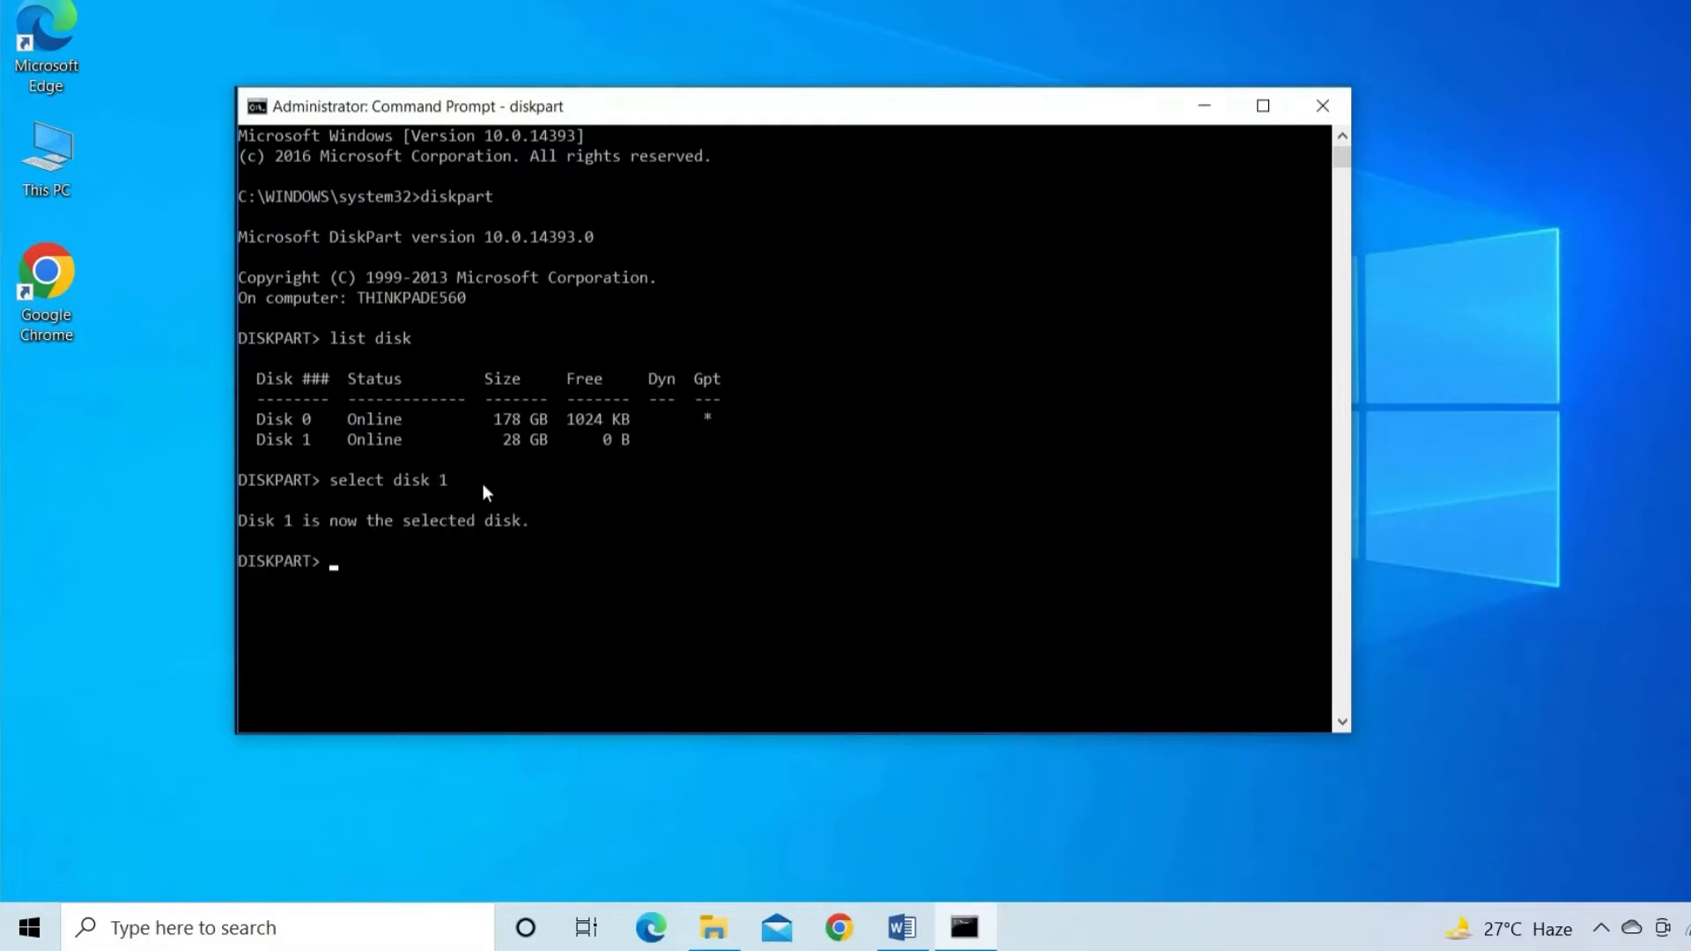
type("clea")
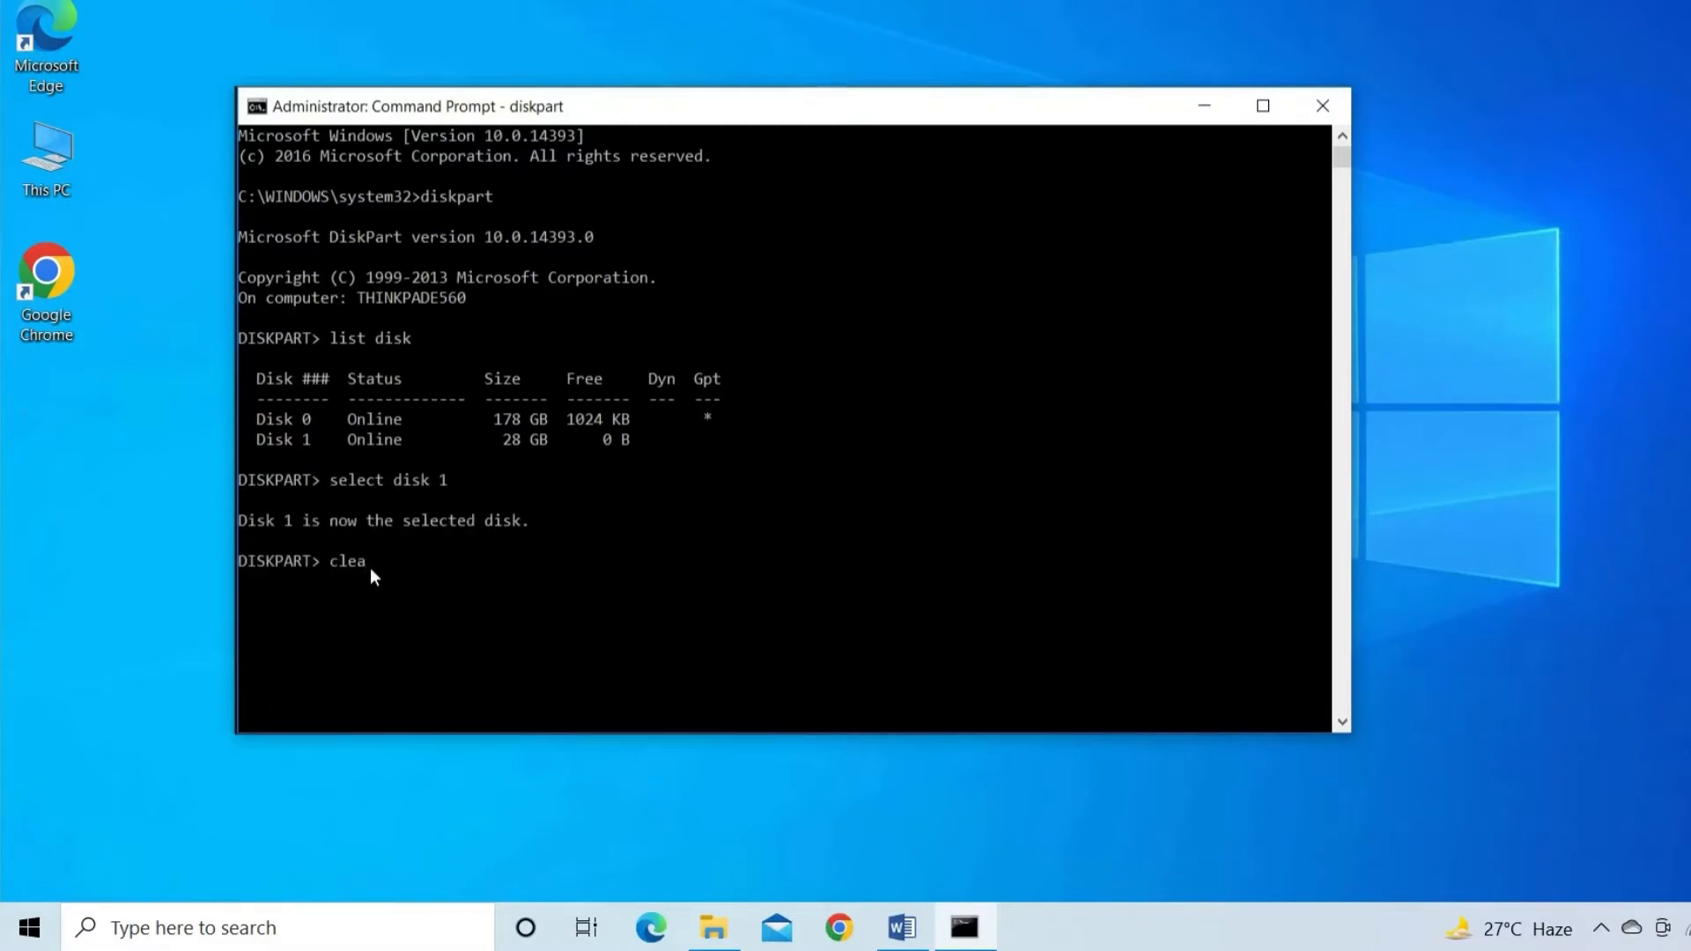
key("Return")
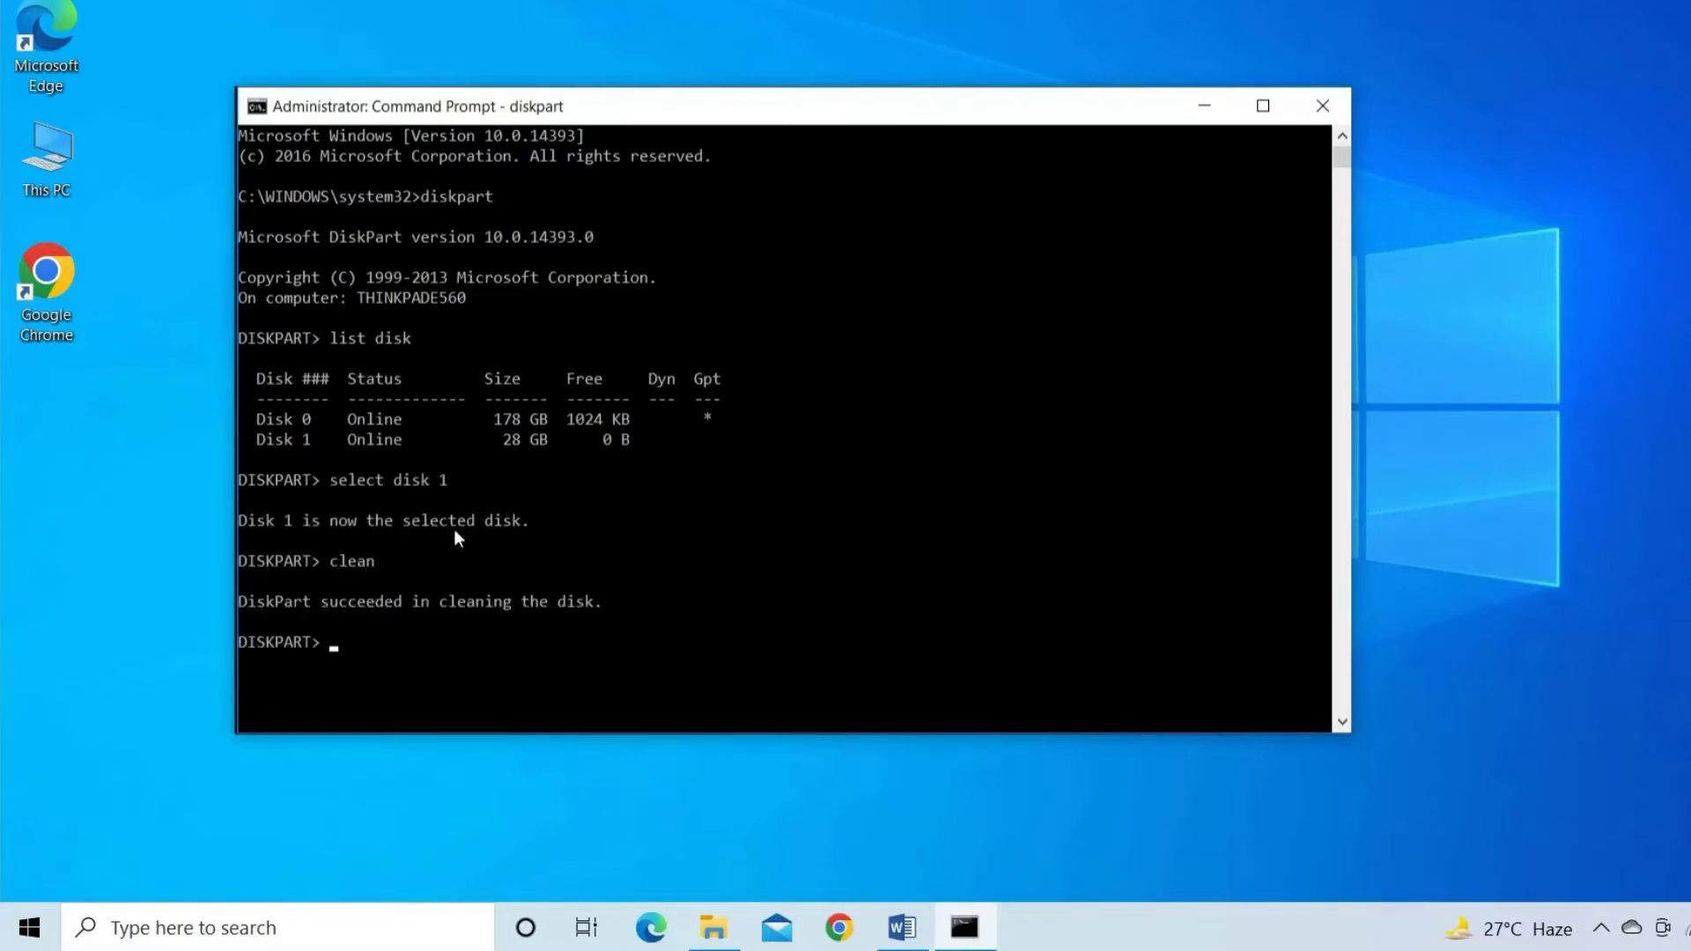
mouse_move(527, 625)
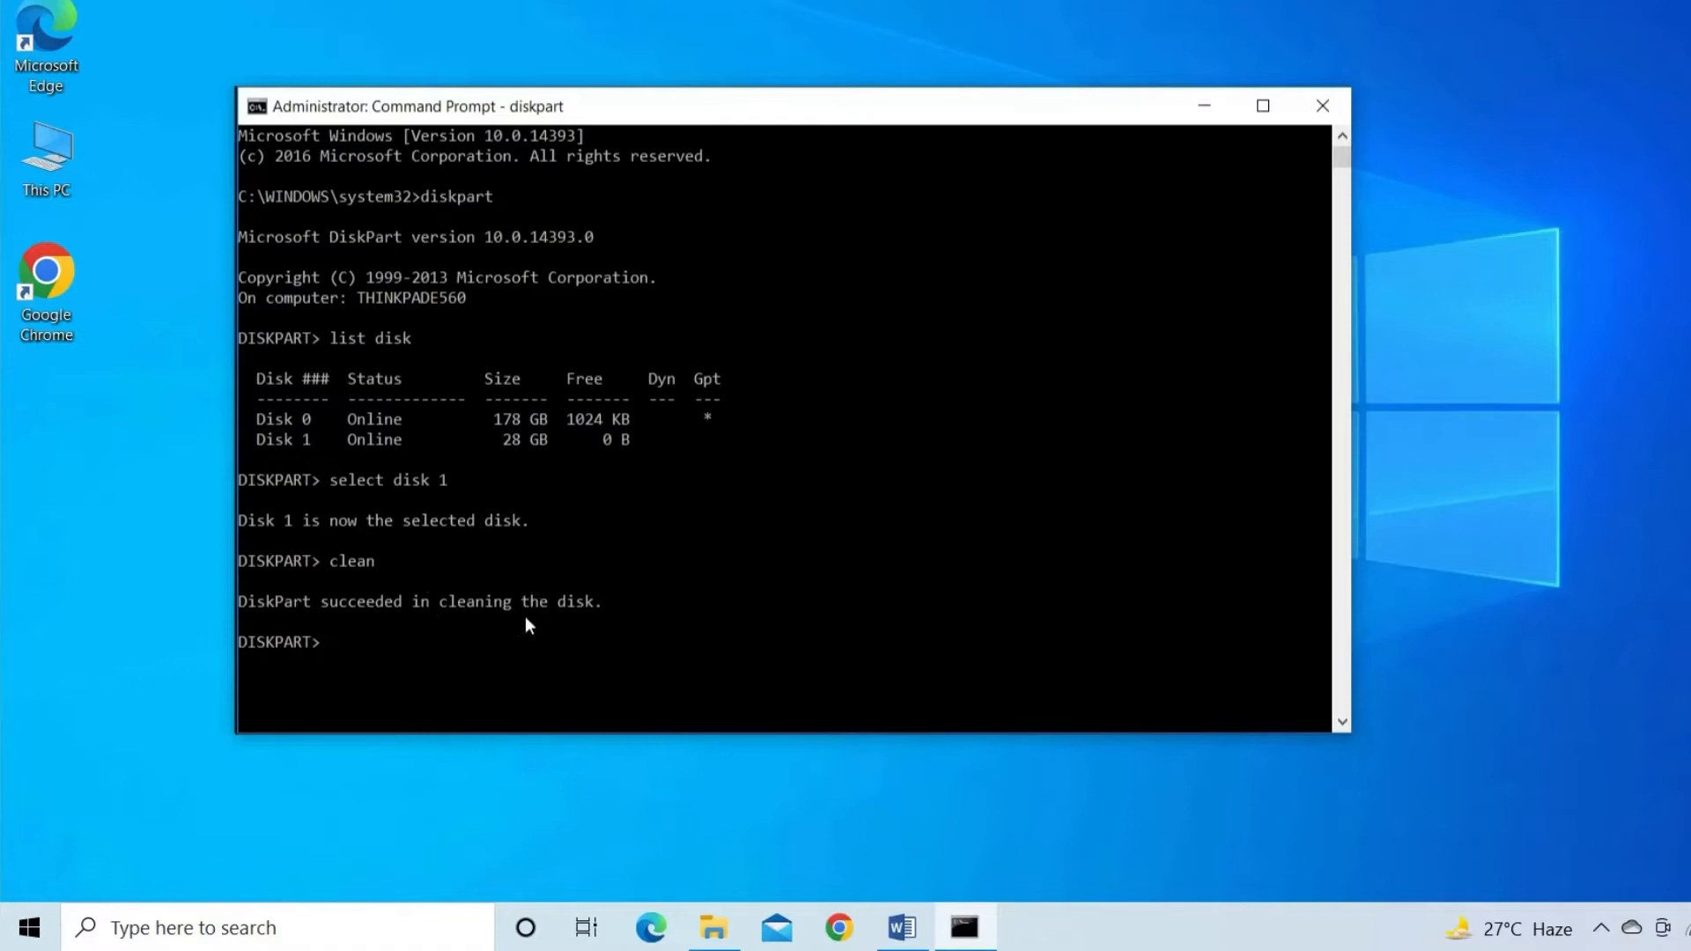
mouse_move(804, 742)
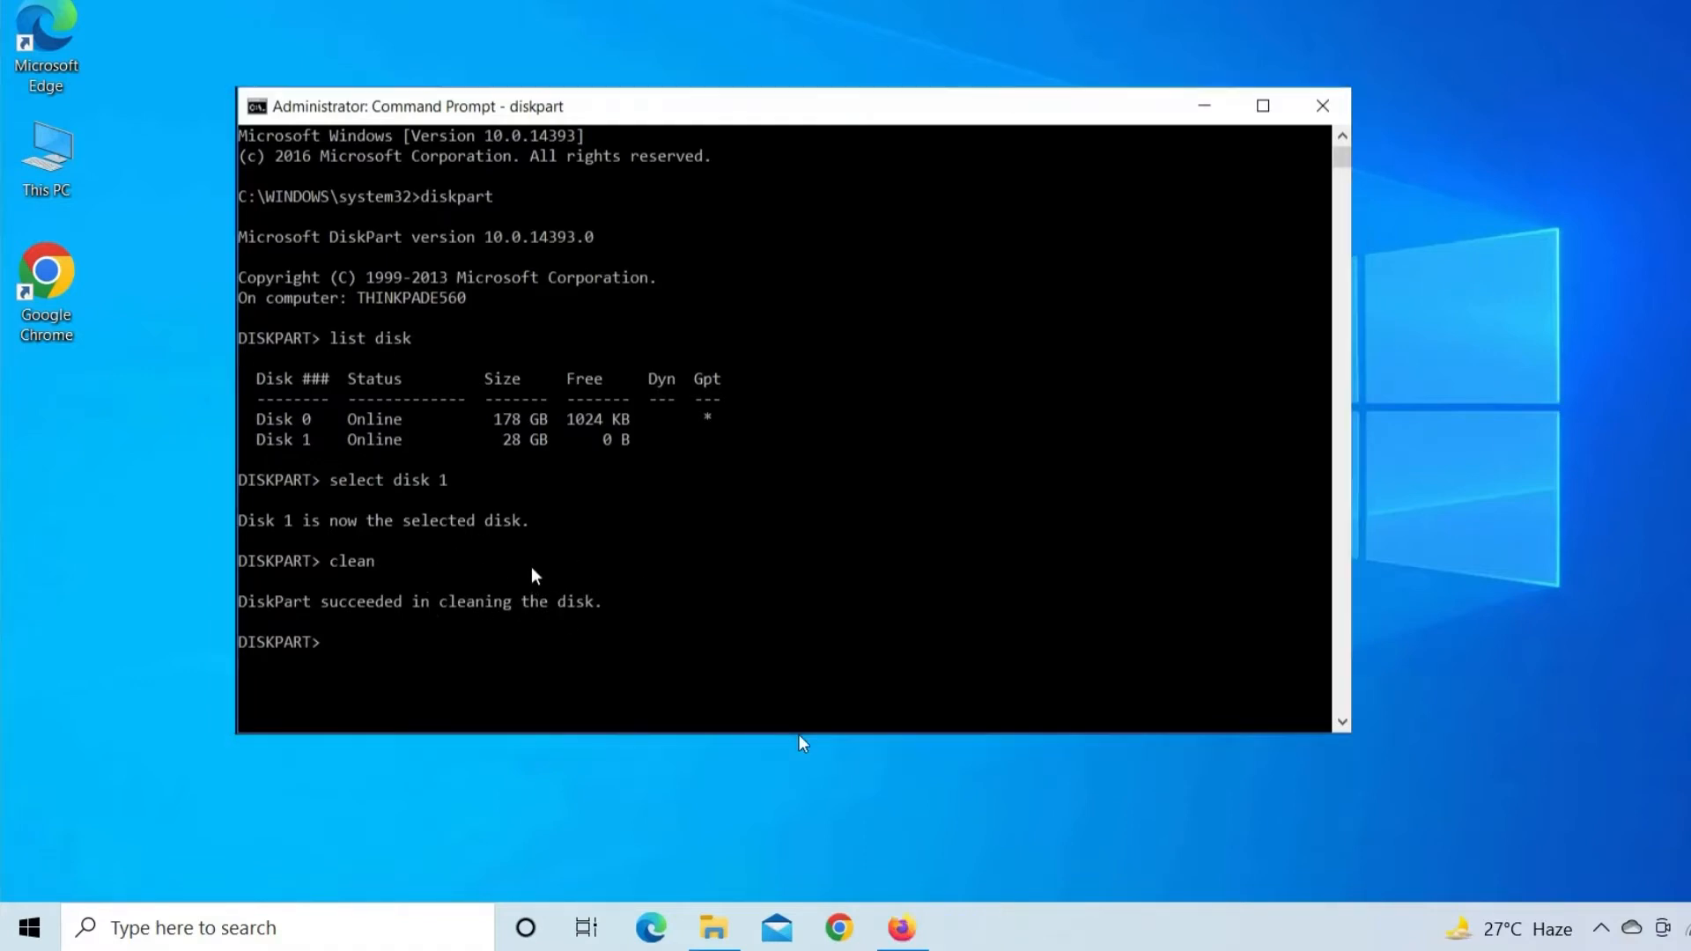
left_click(1323, 106)
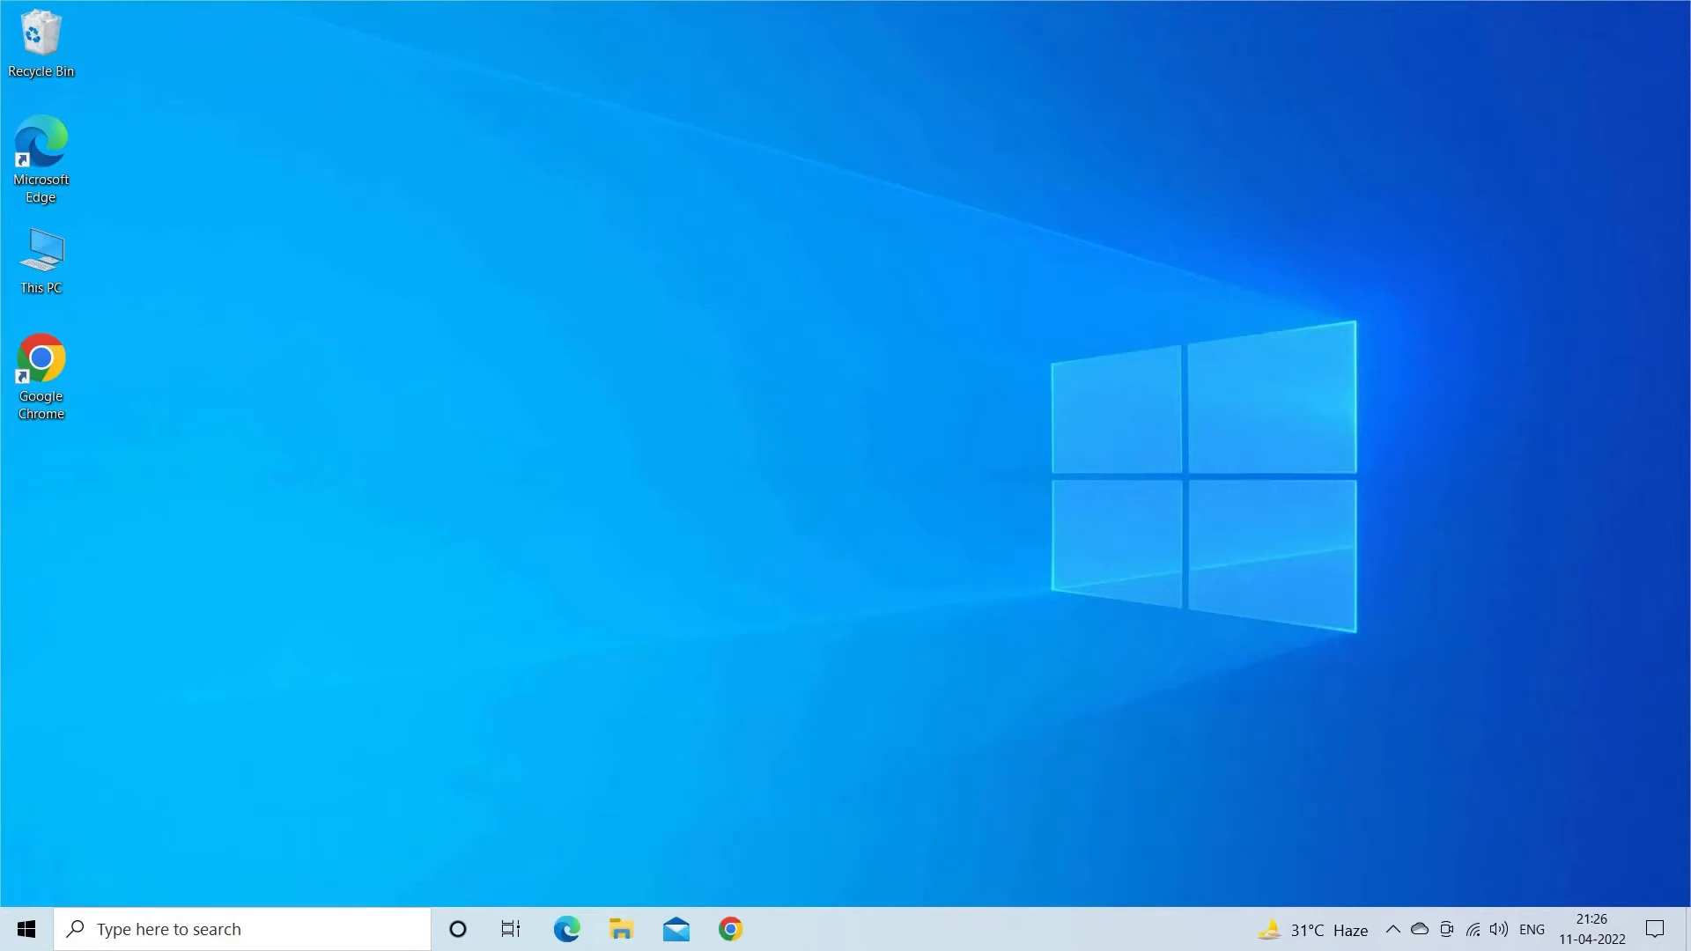
Launch the Registry Editor by running 'Regedit' from the Win+R box
key("Win+r")
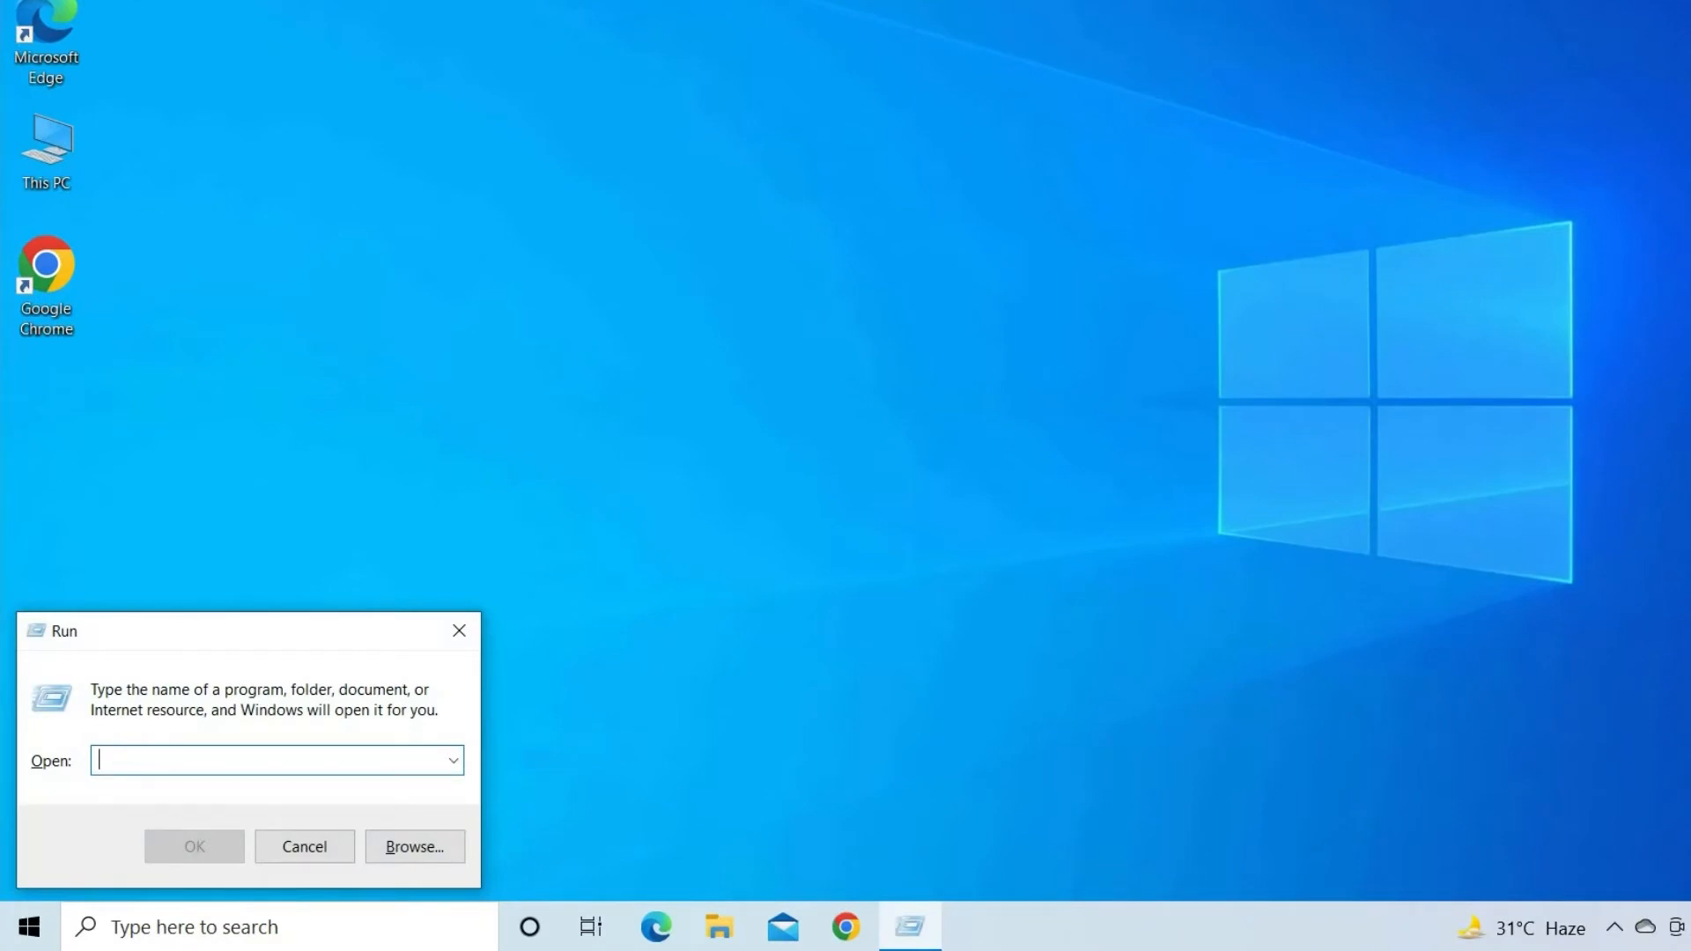
type("Reg")
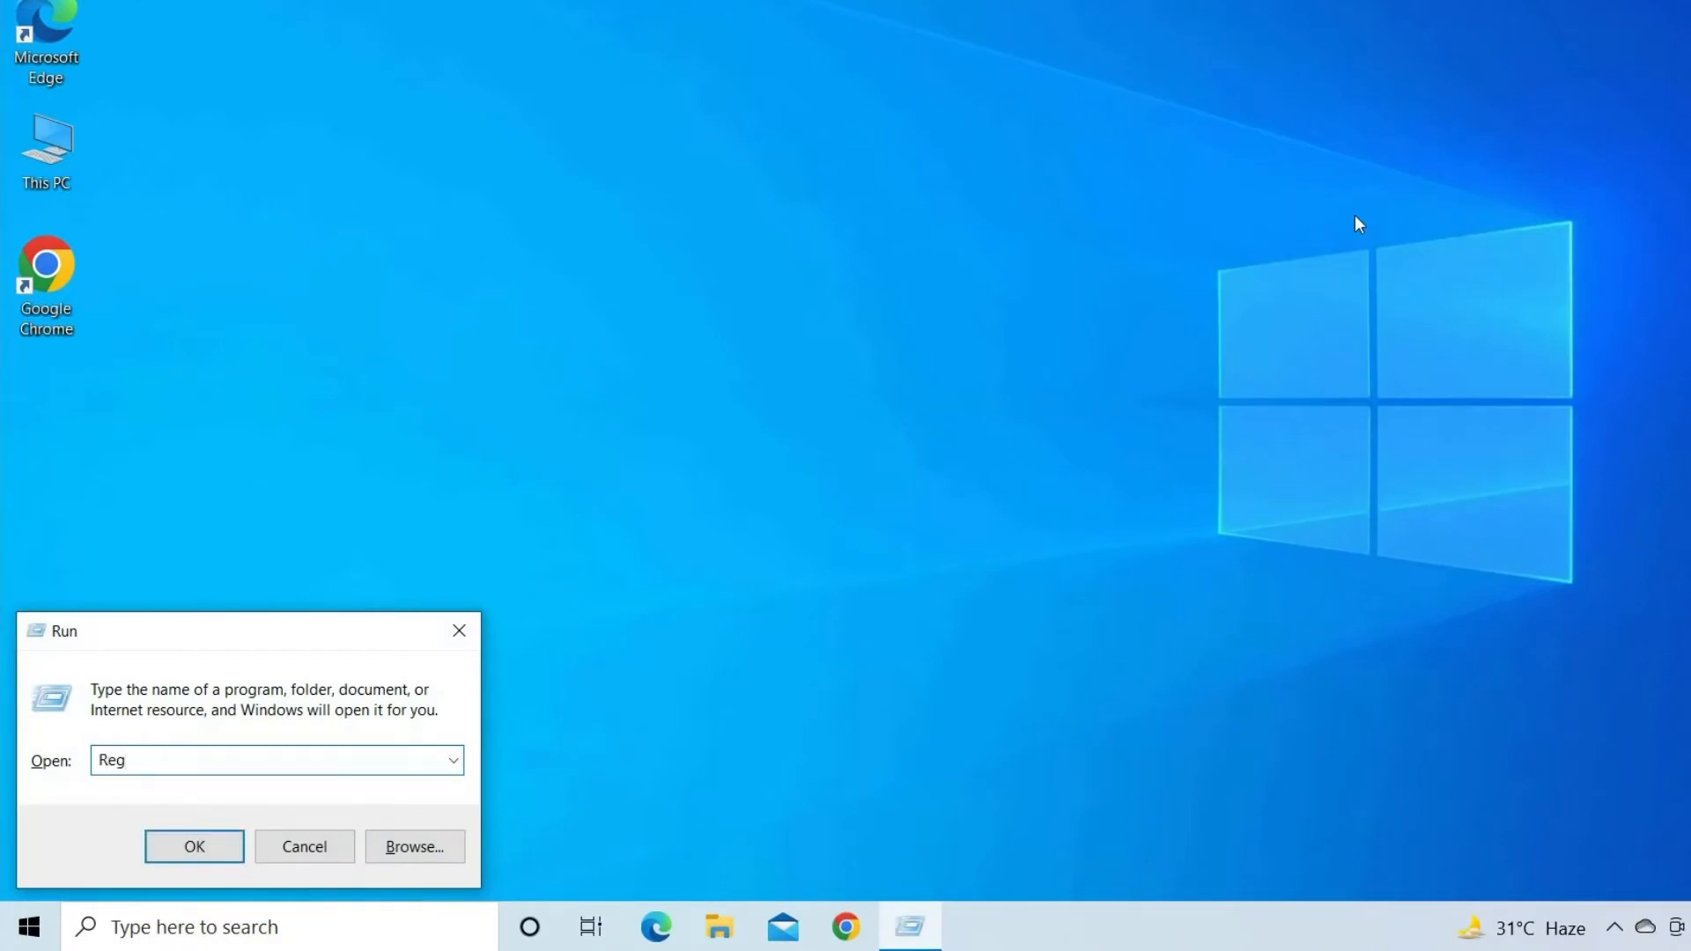
type("edit")
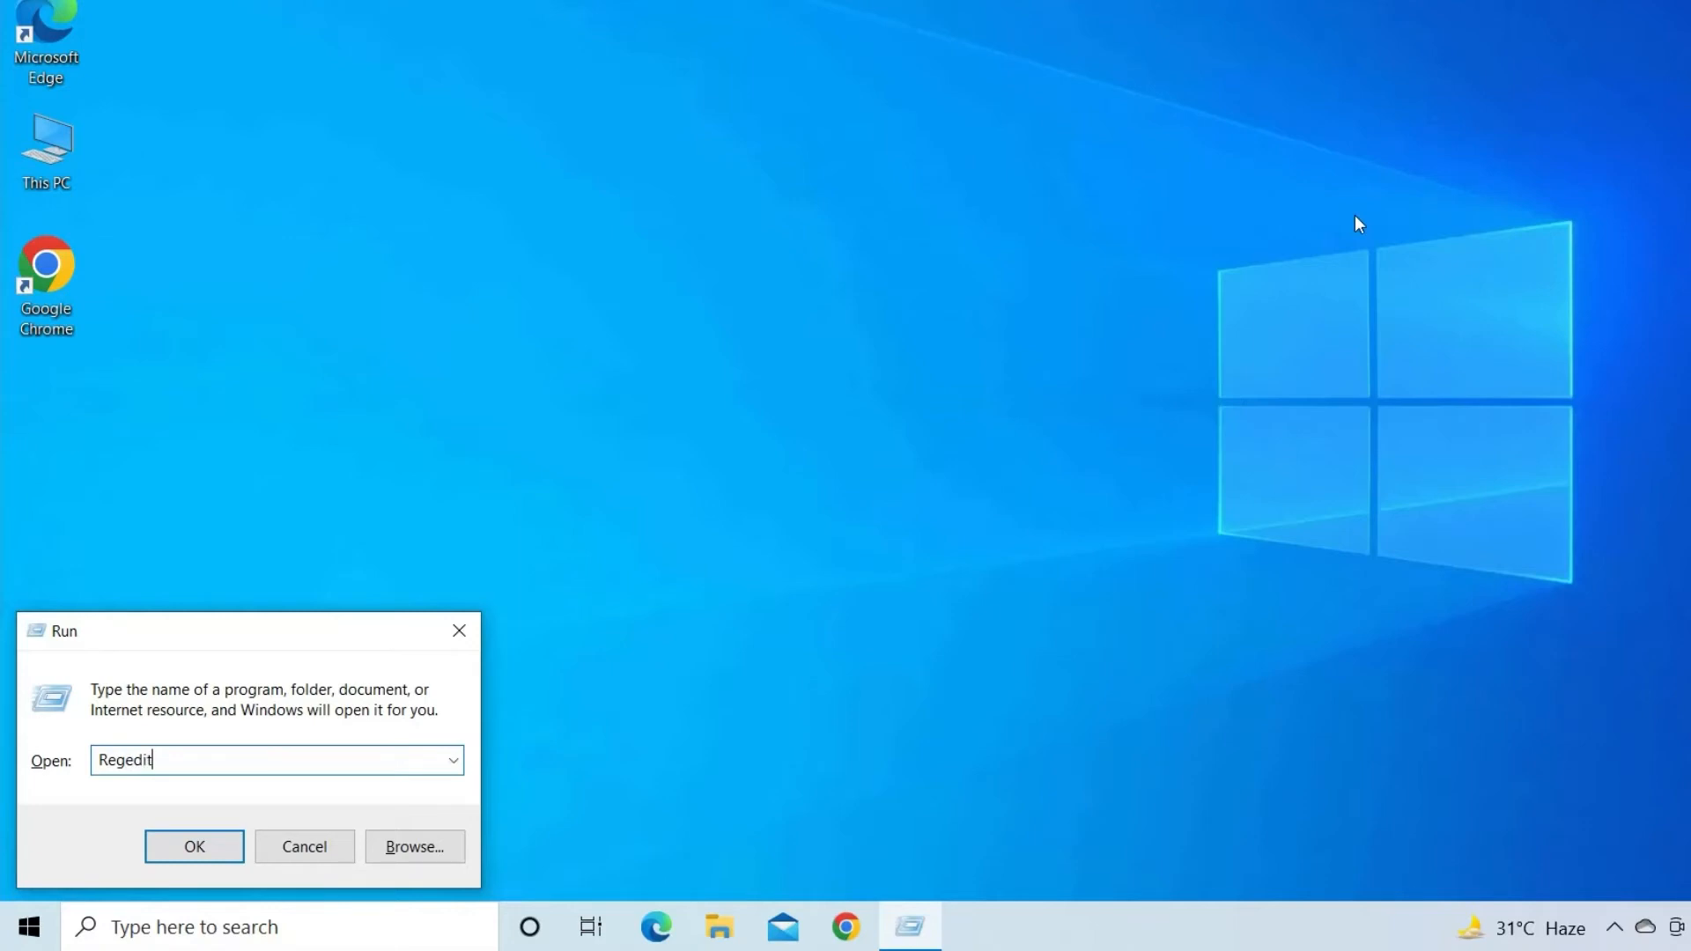
left_click(194, 845)
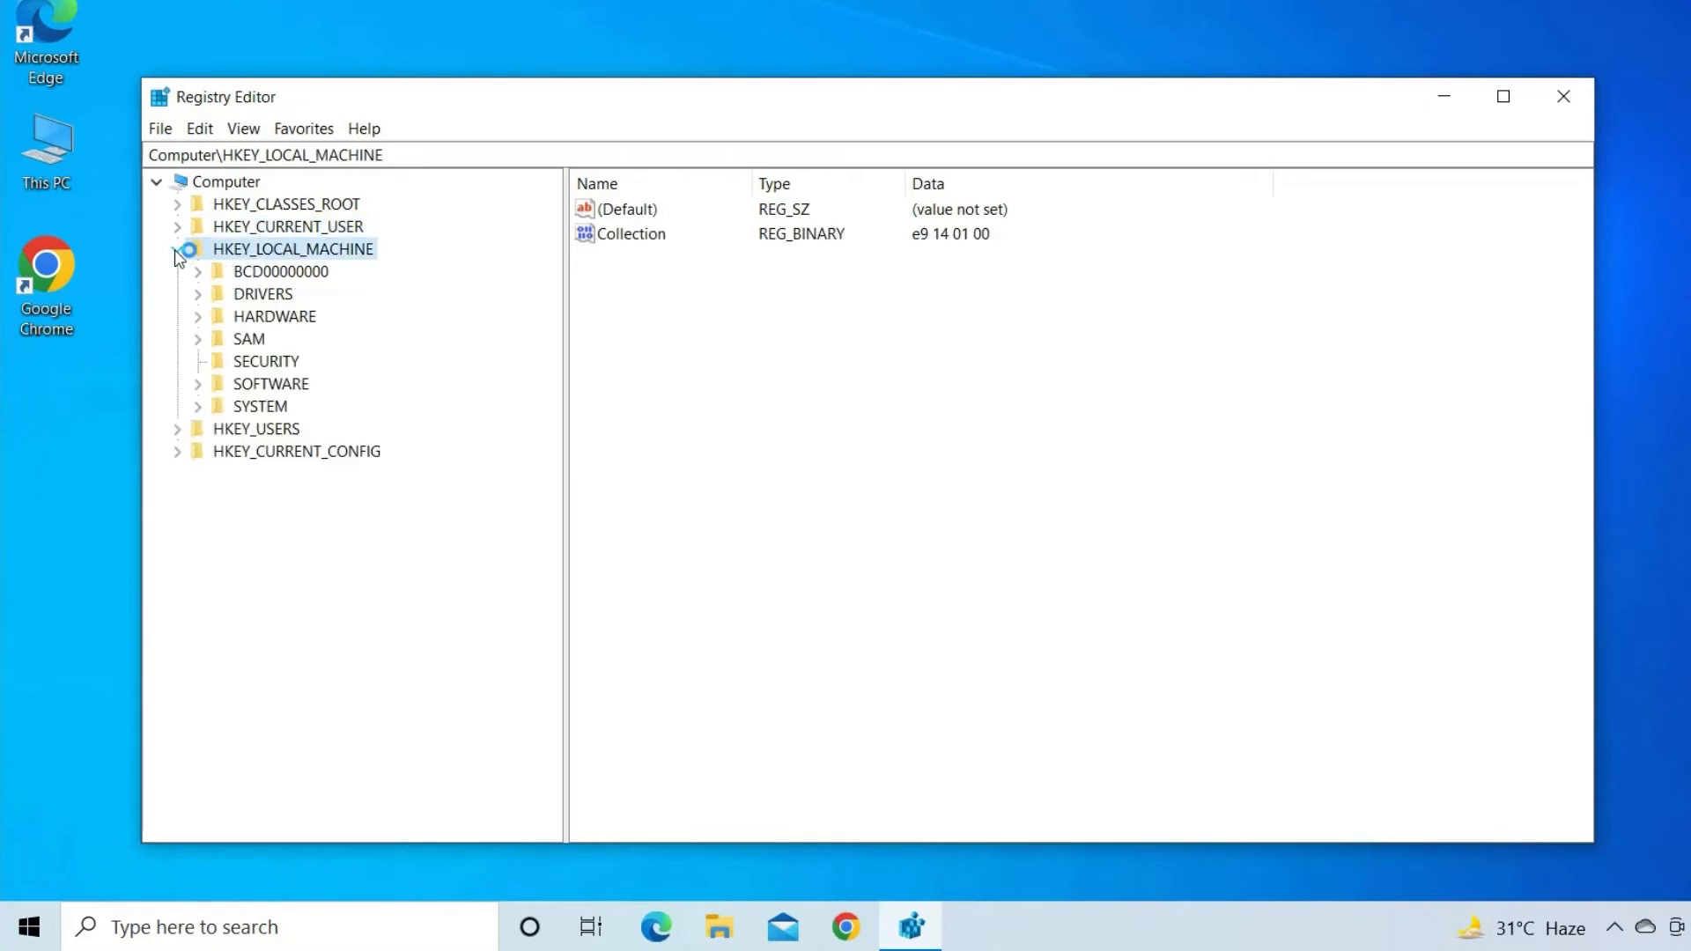
Navigate HKEY_LOCAL_MACHINE\SYSTEM\CurrentControlSet\Control and open the StorageDevicePolicies key
left_click(199, 405)
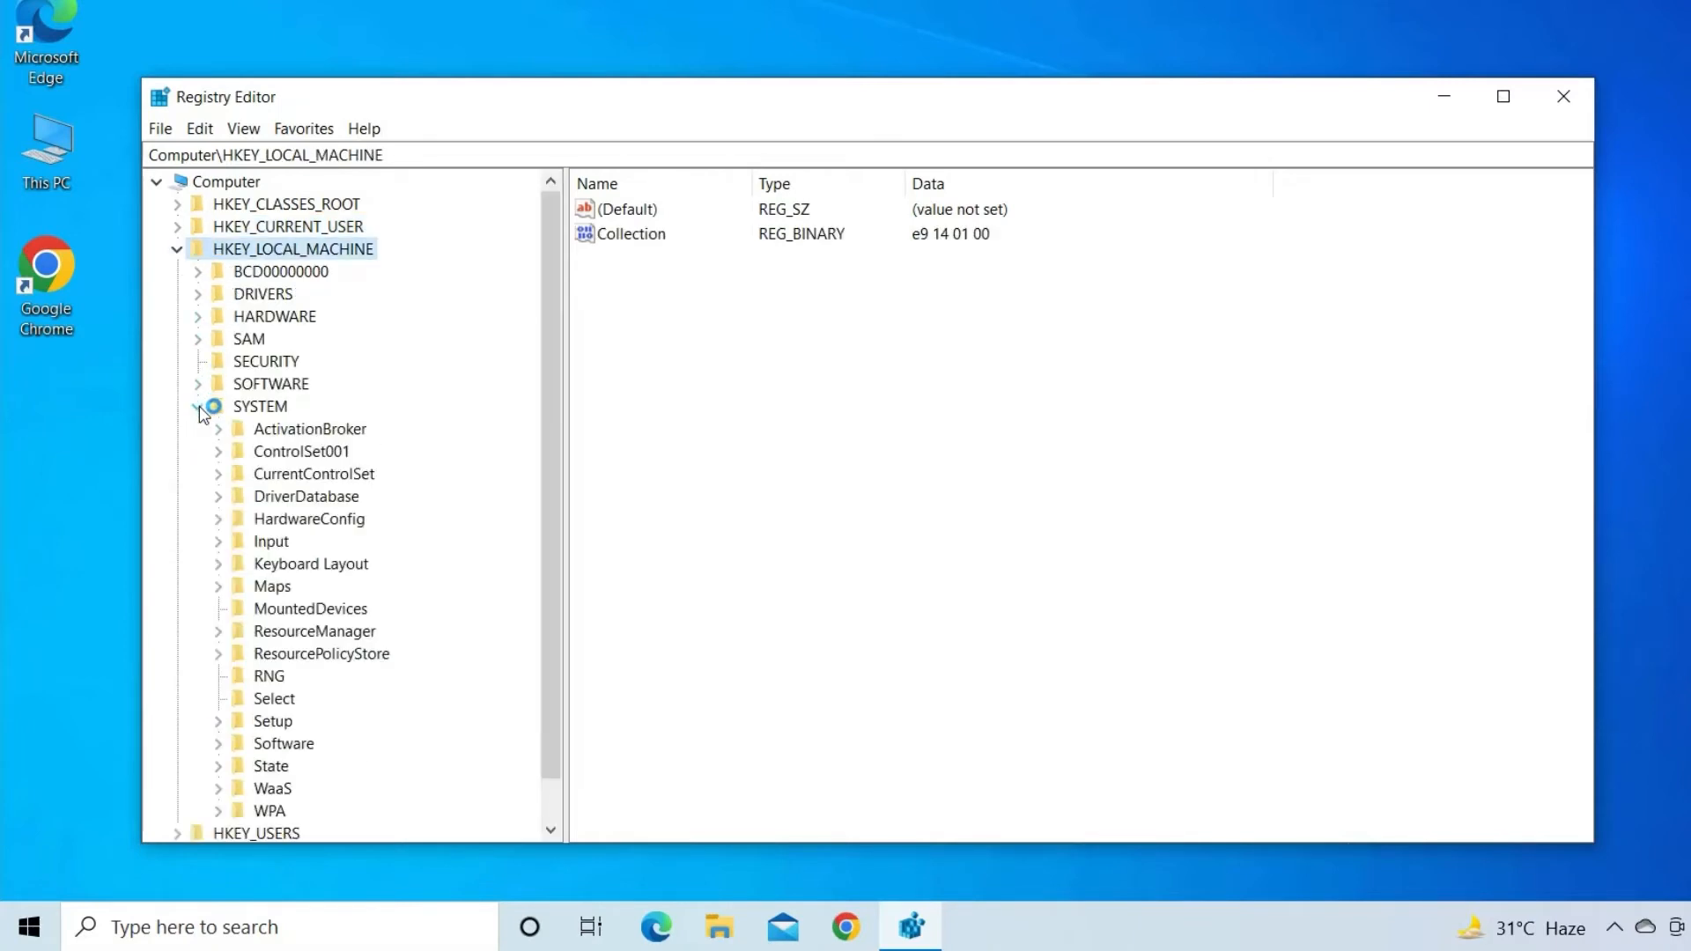
left_click(219, 474)
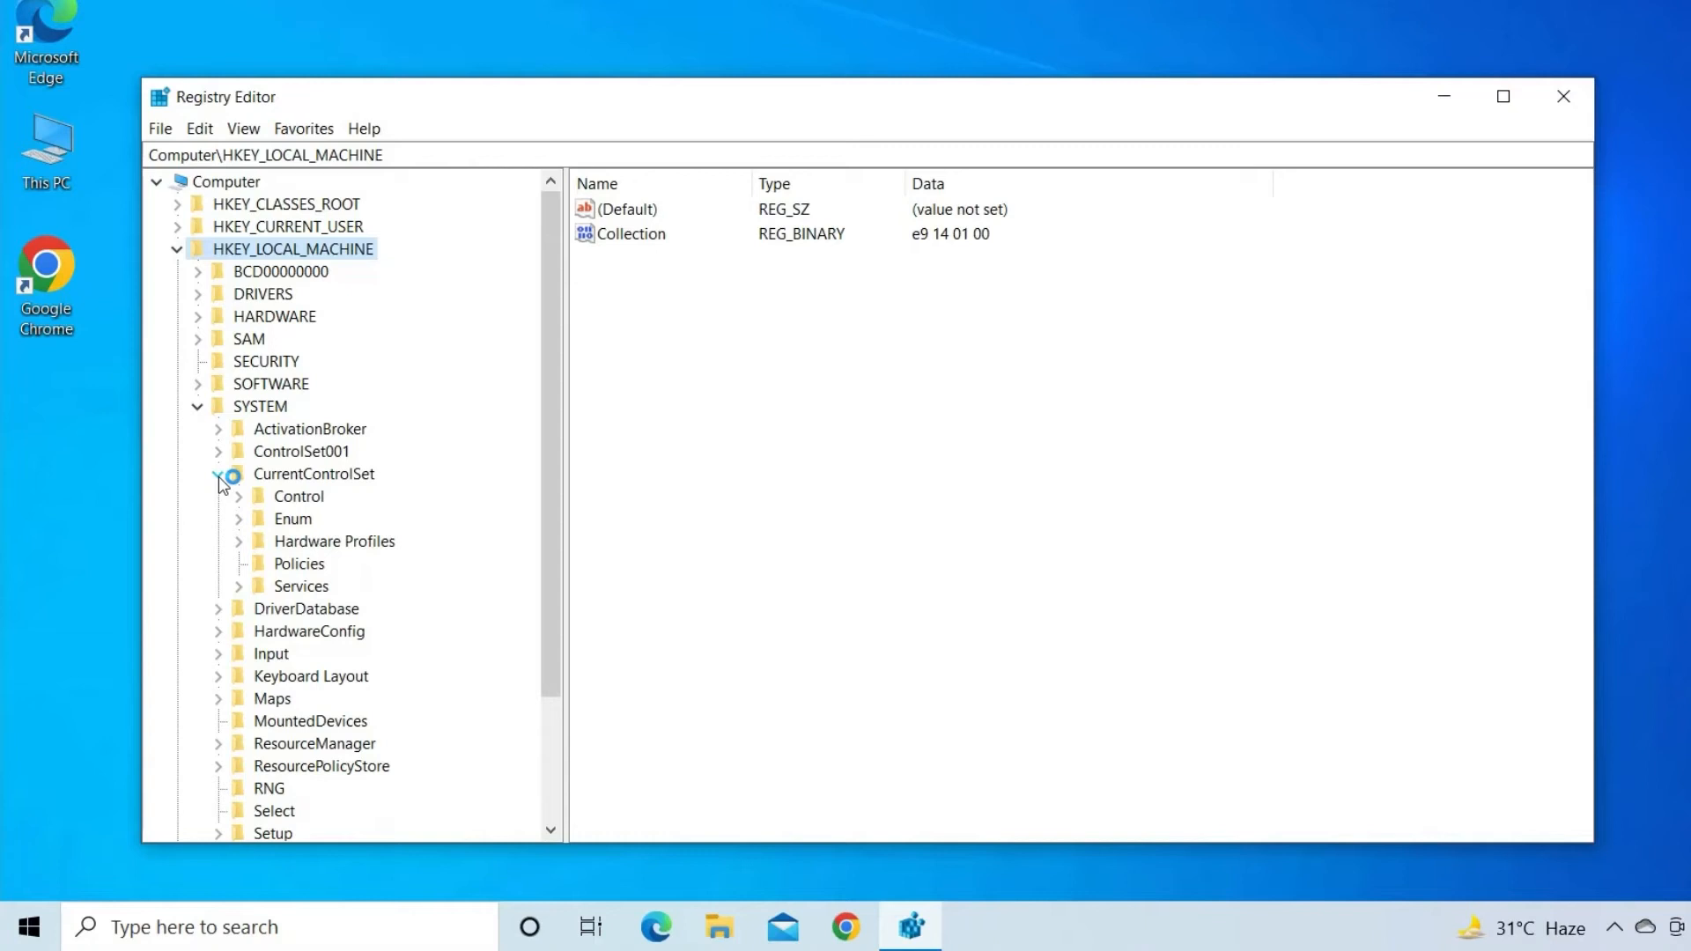
left_click(278, 497)
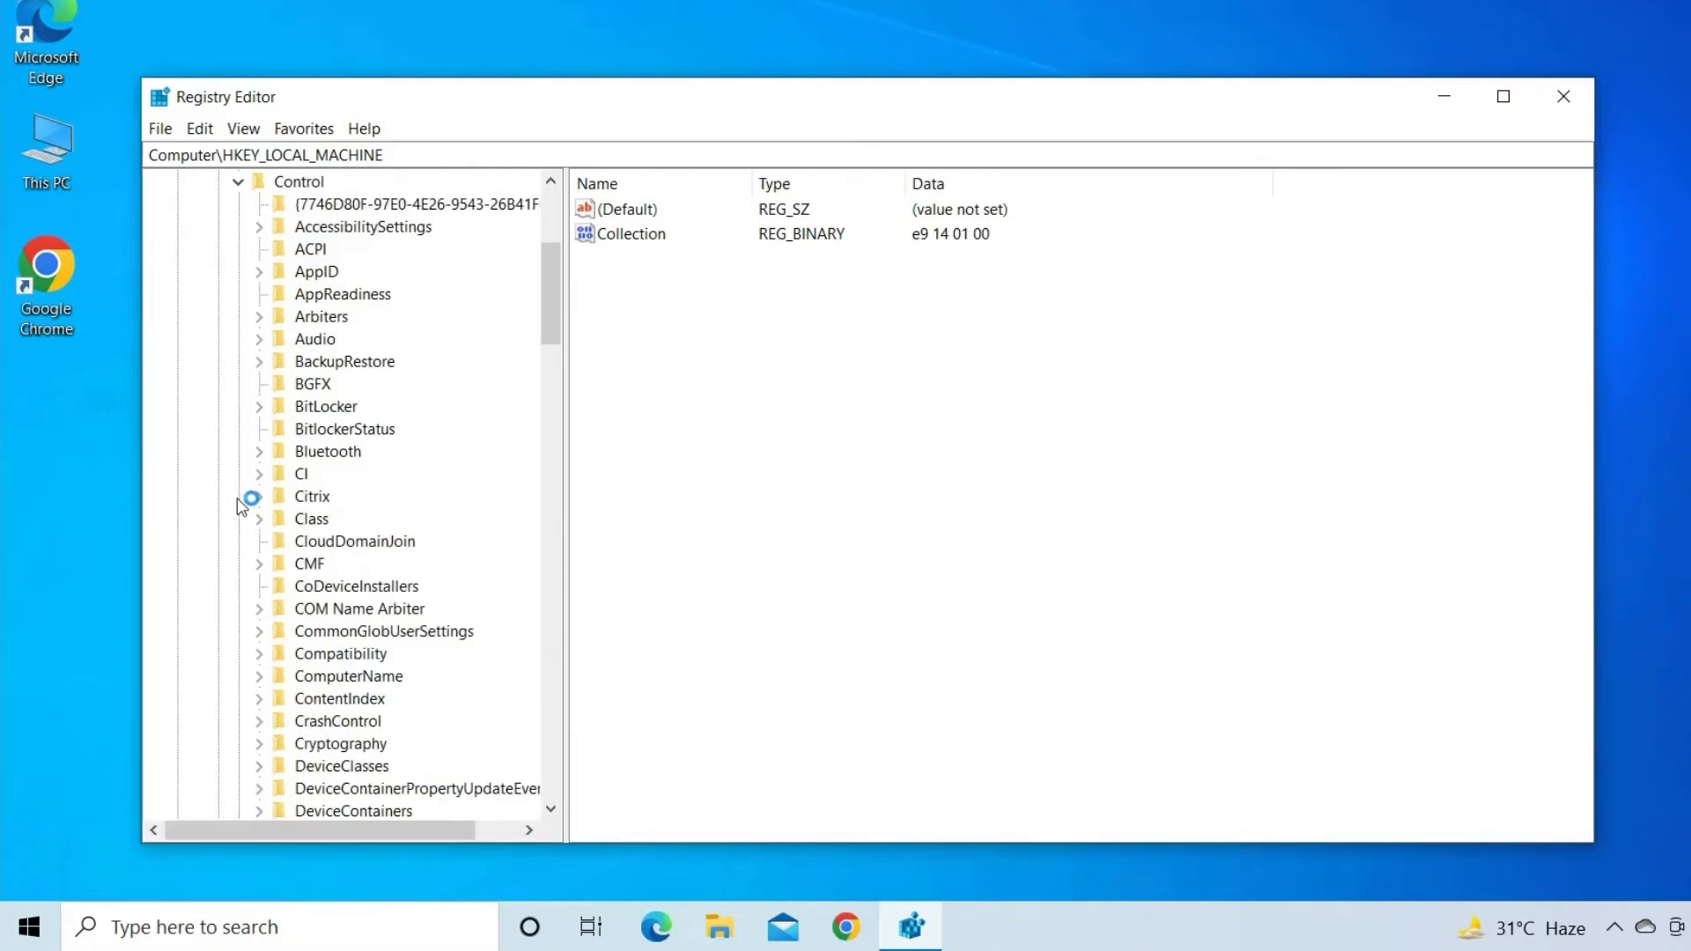
scroll("down", 3)
type("StorageDevicePolicies")
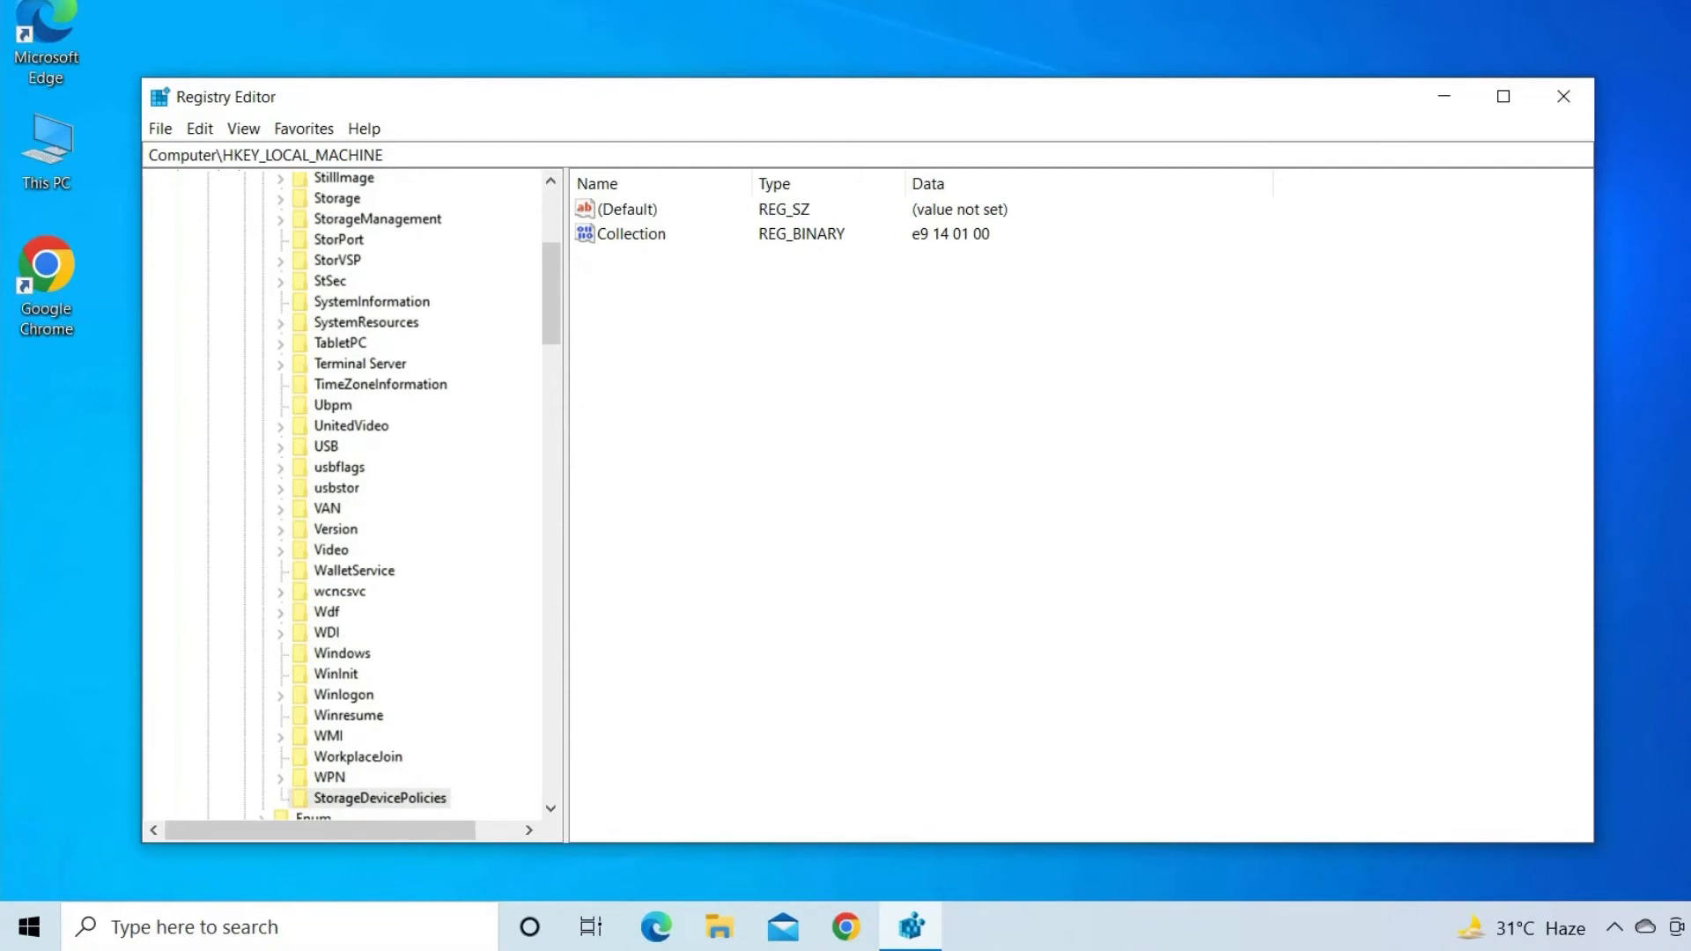
double_click(627, 210)
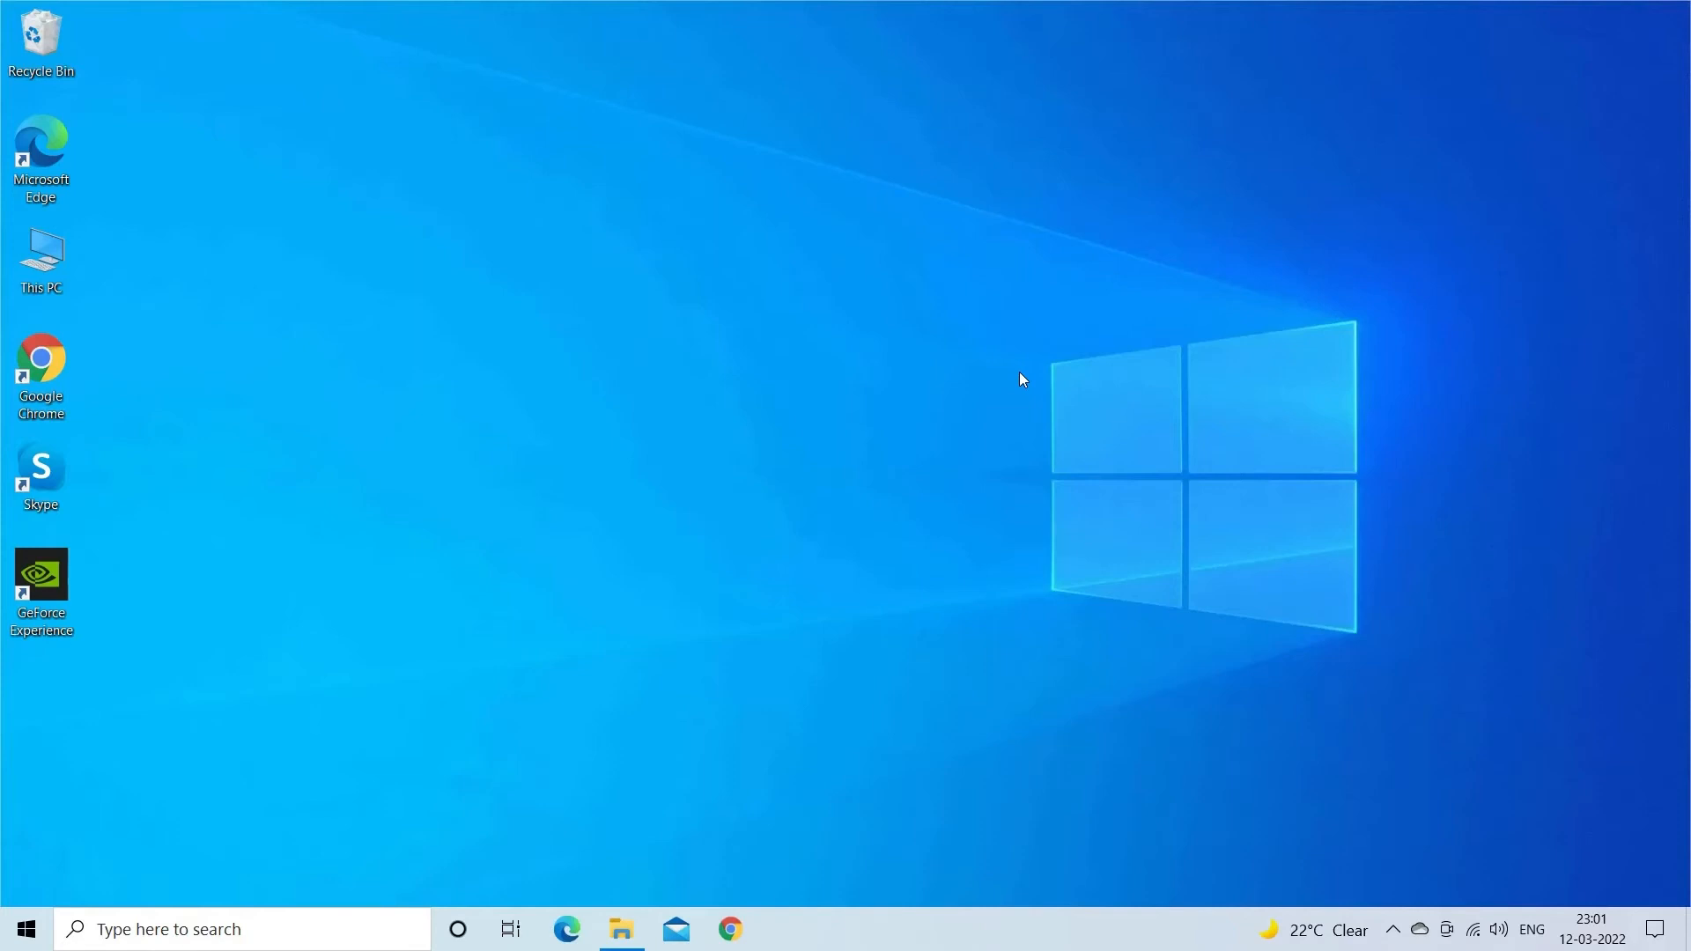
Open This PC from the desktop to list the connected drives
left_click(40, 259)
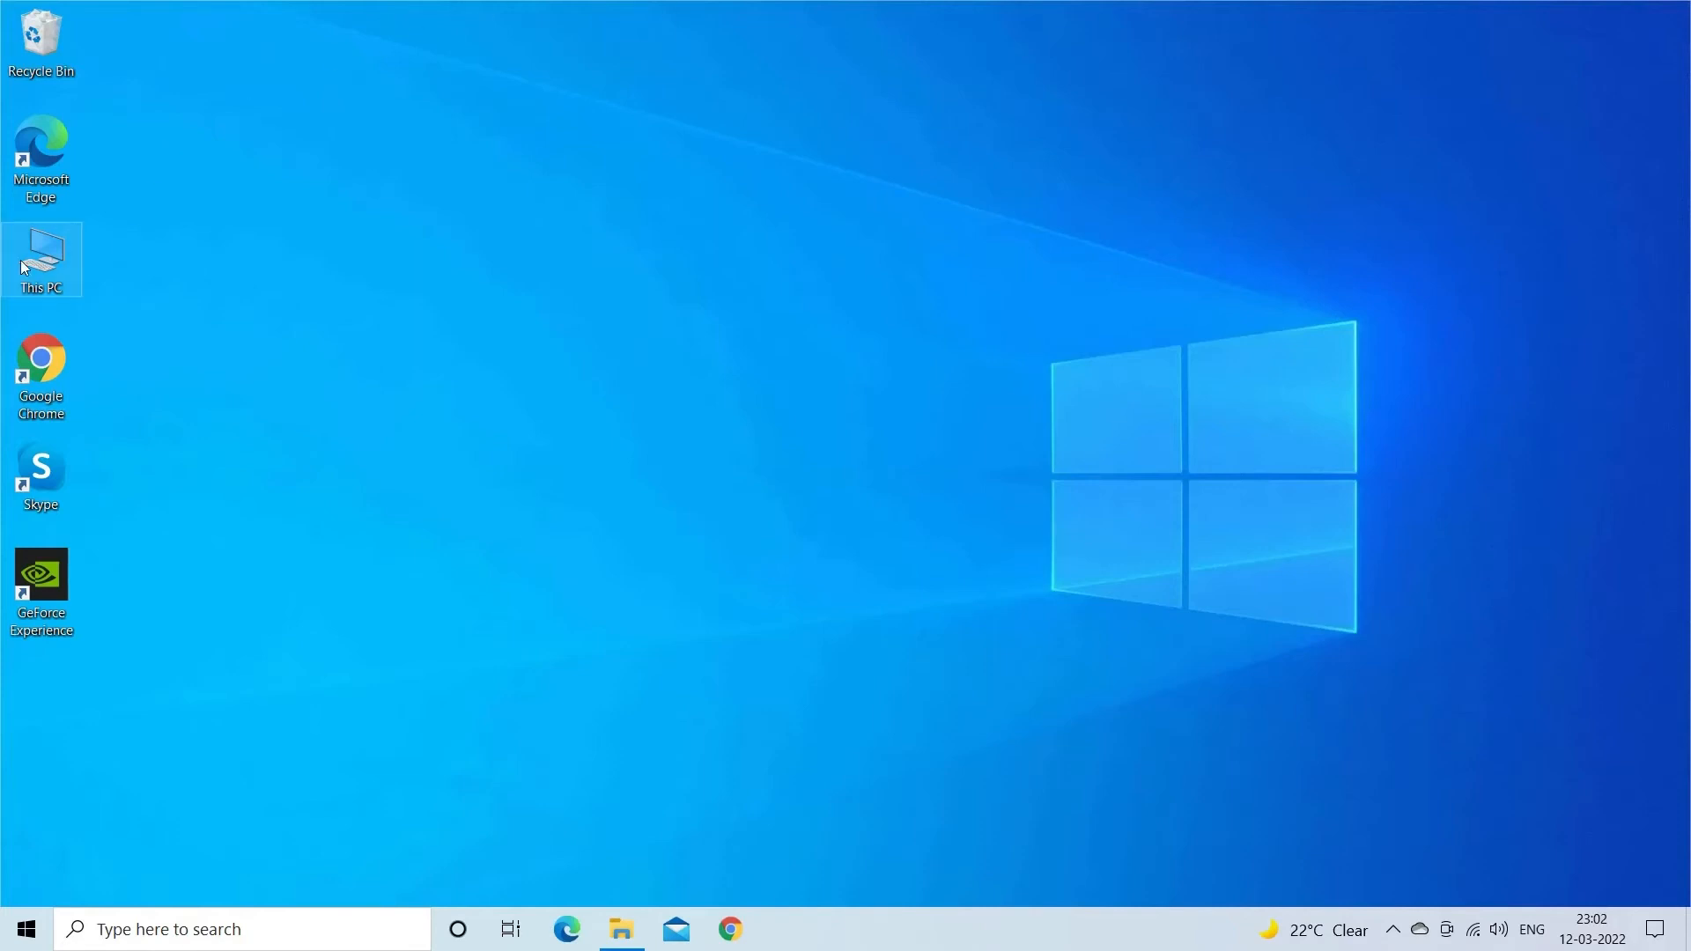
double_click(41, 258)
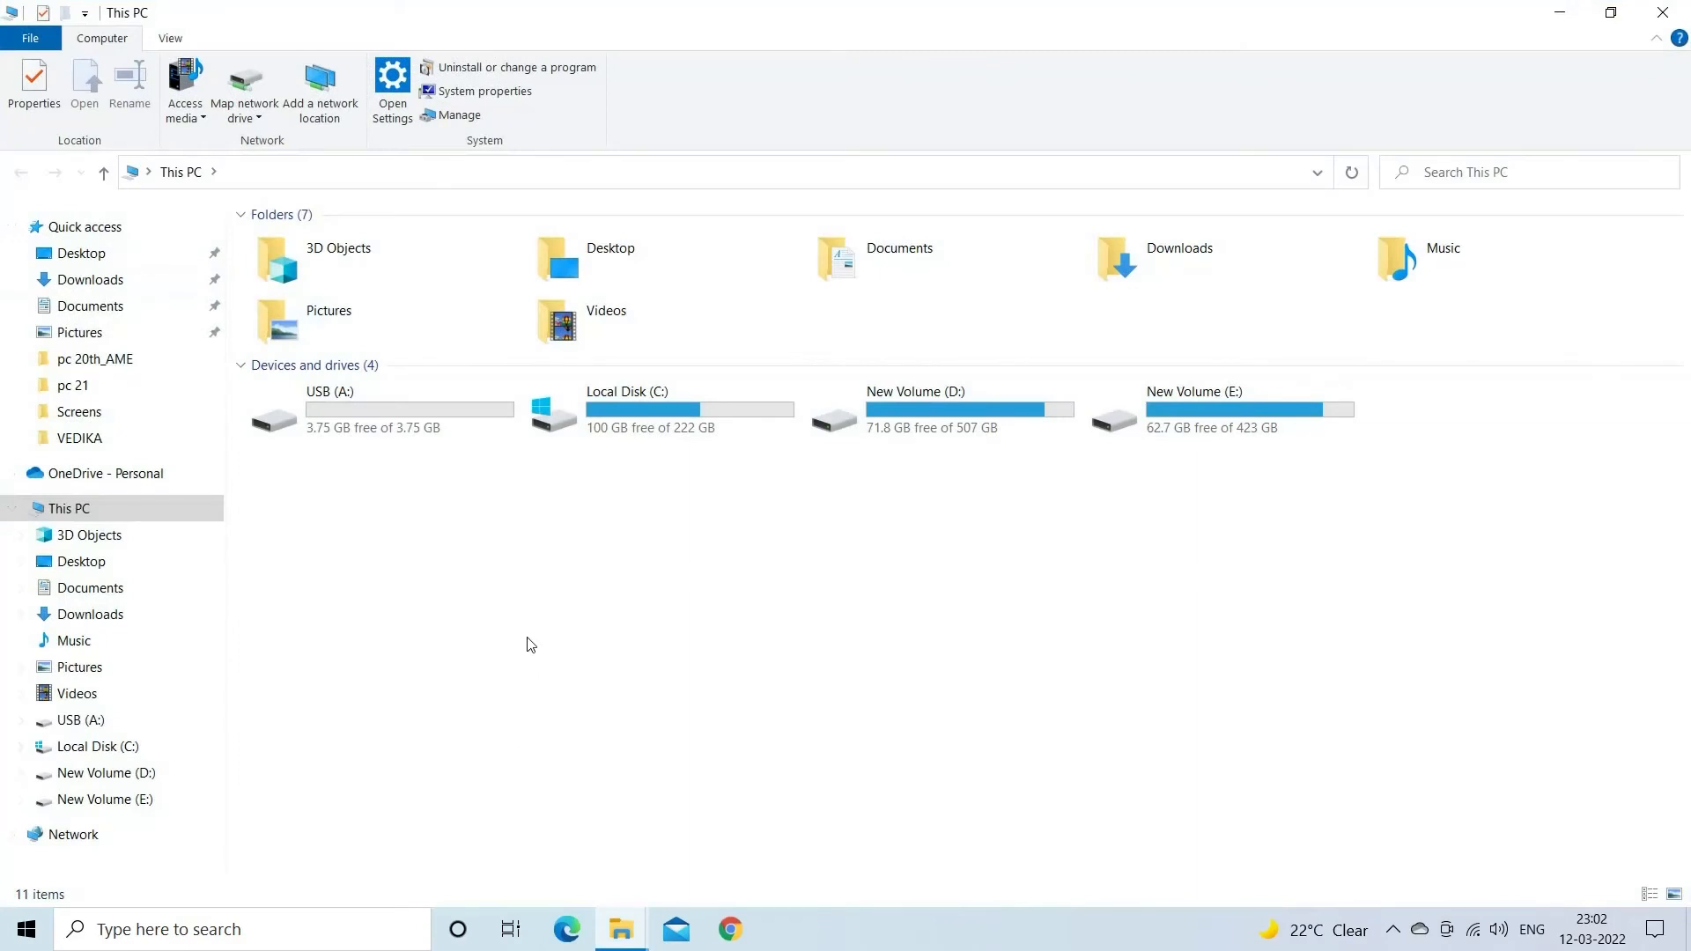
Format the USB (A:) drive as NTFS, confirming the data-erase warning and the completion notice
right_click(377, 411)
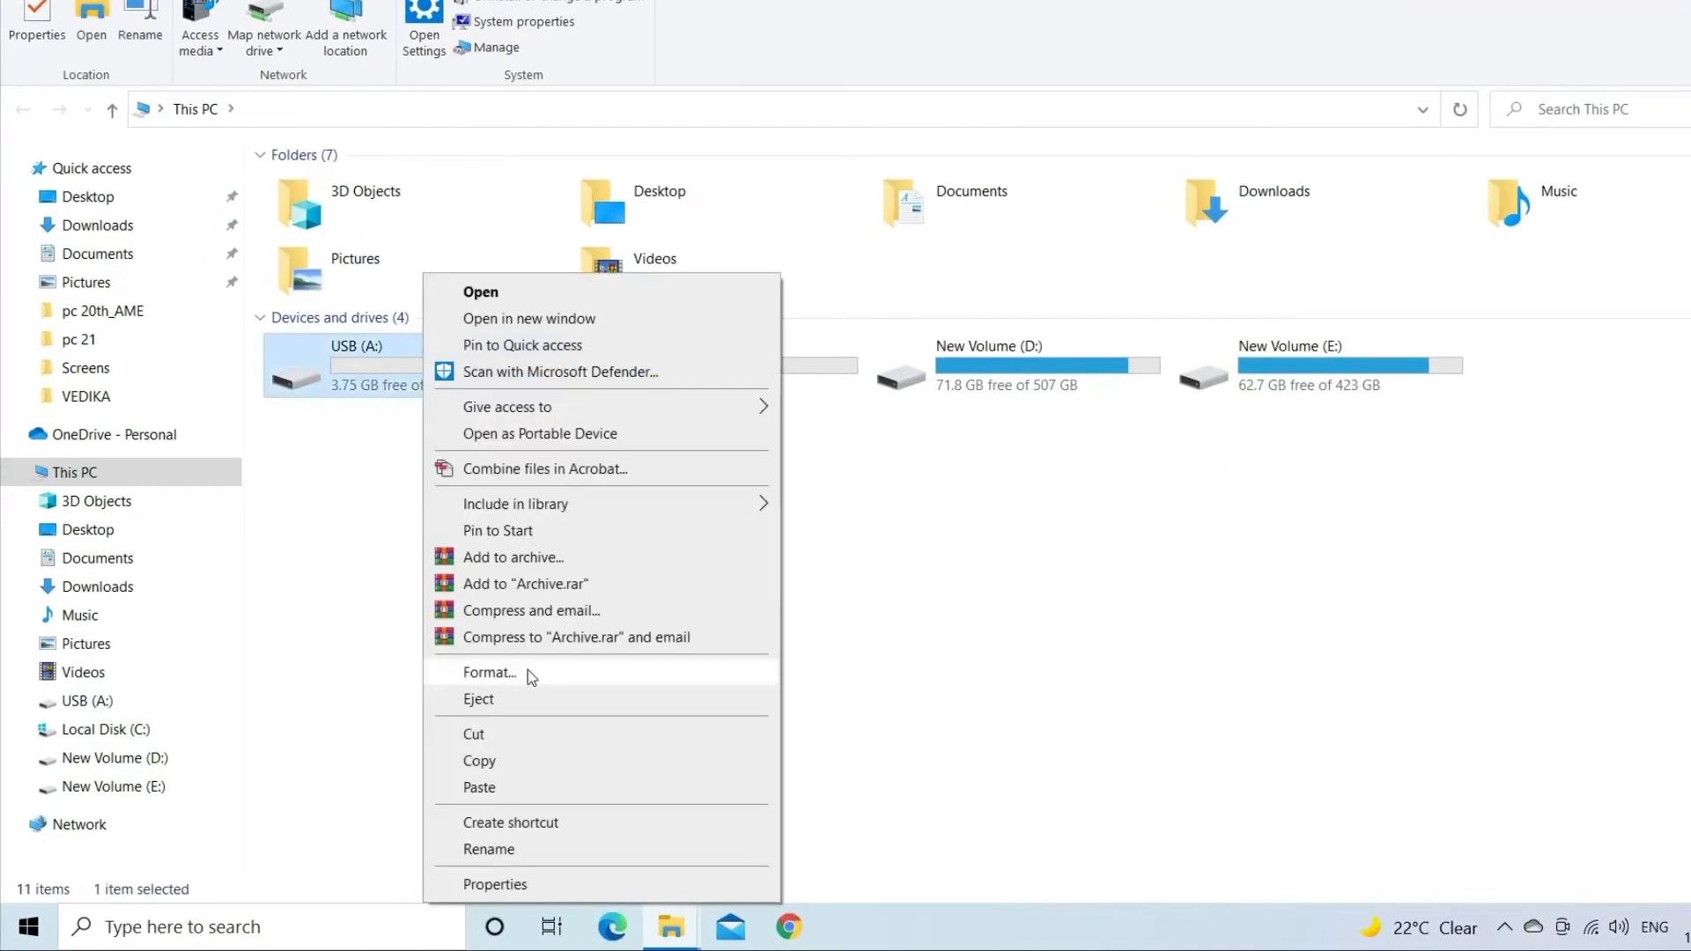
left_click(490, 671)
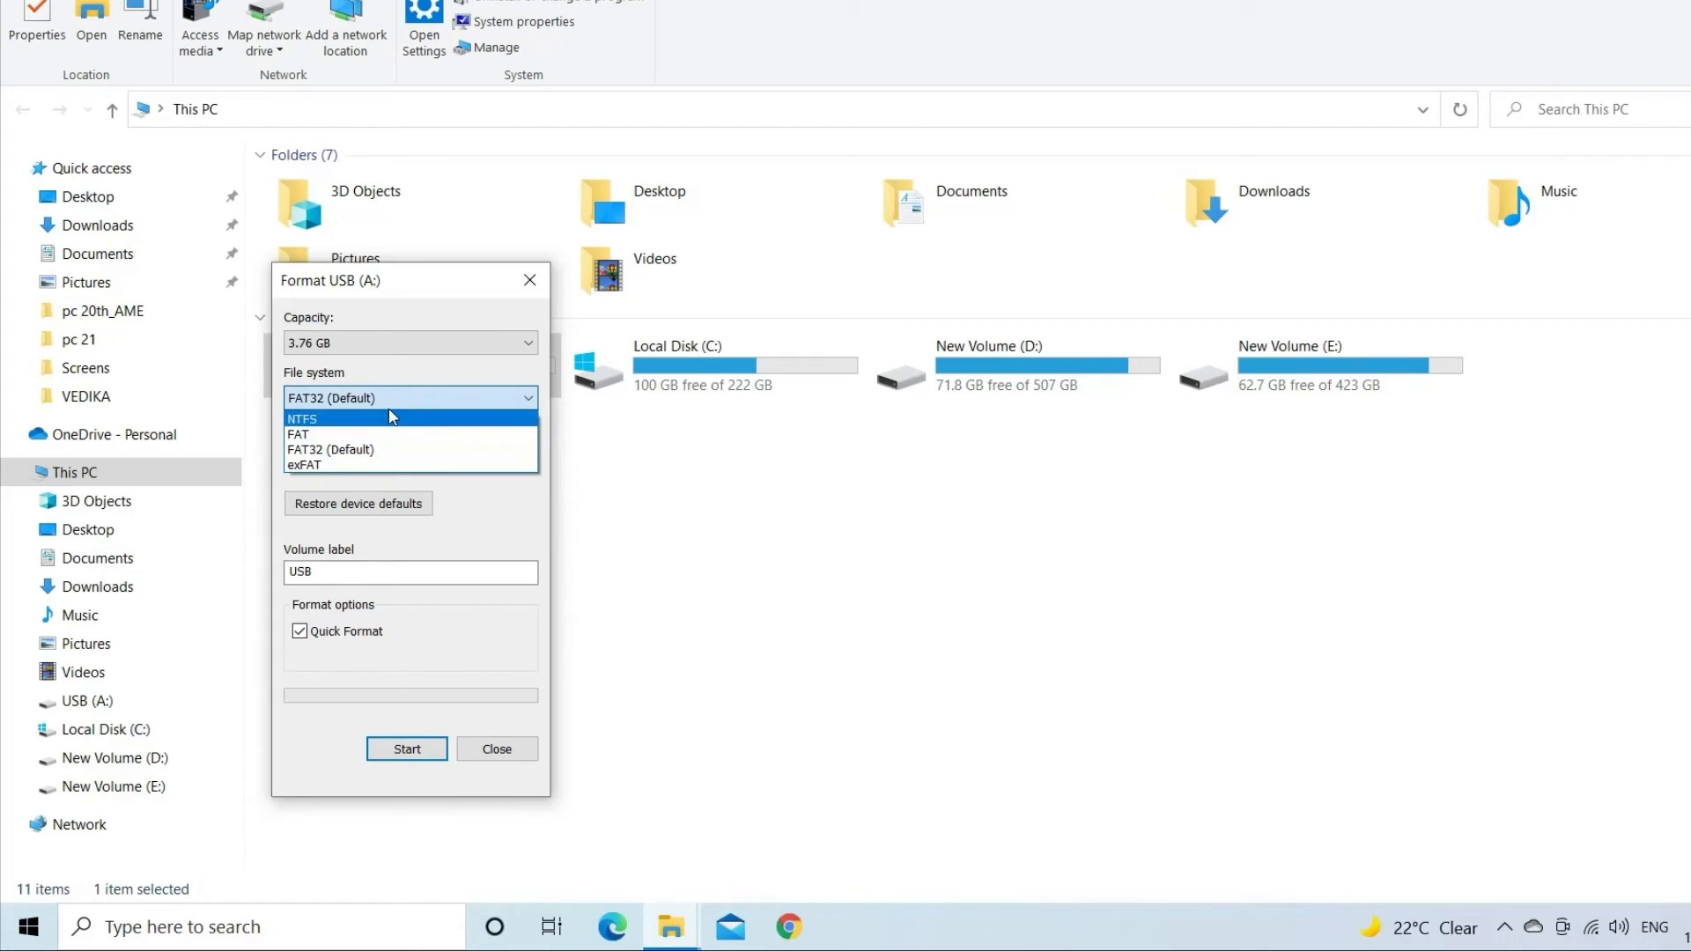
left_click(303, 420)
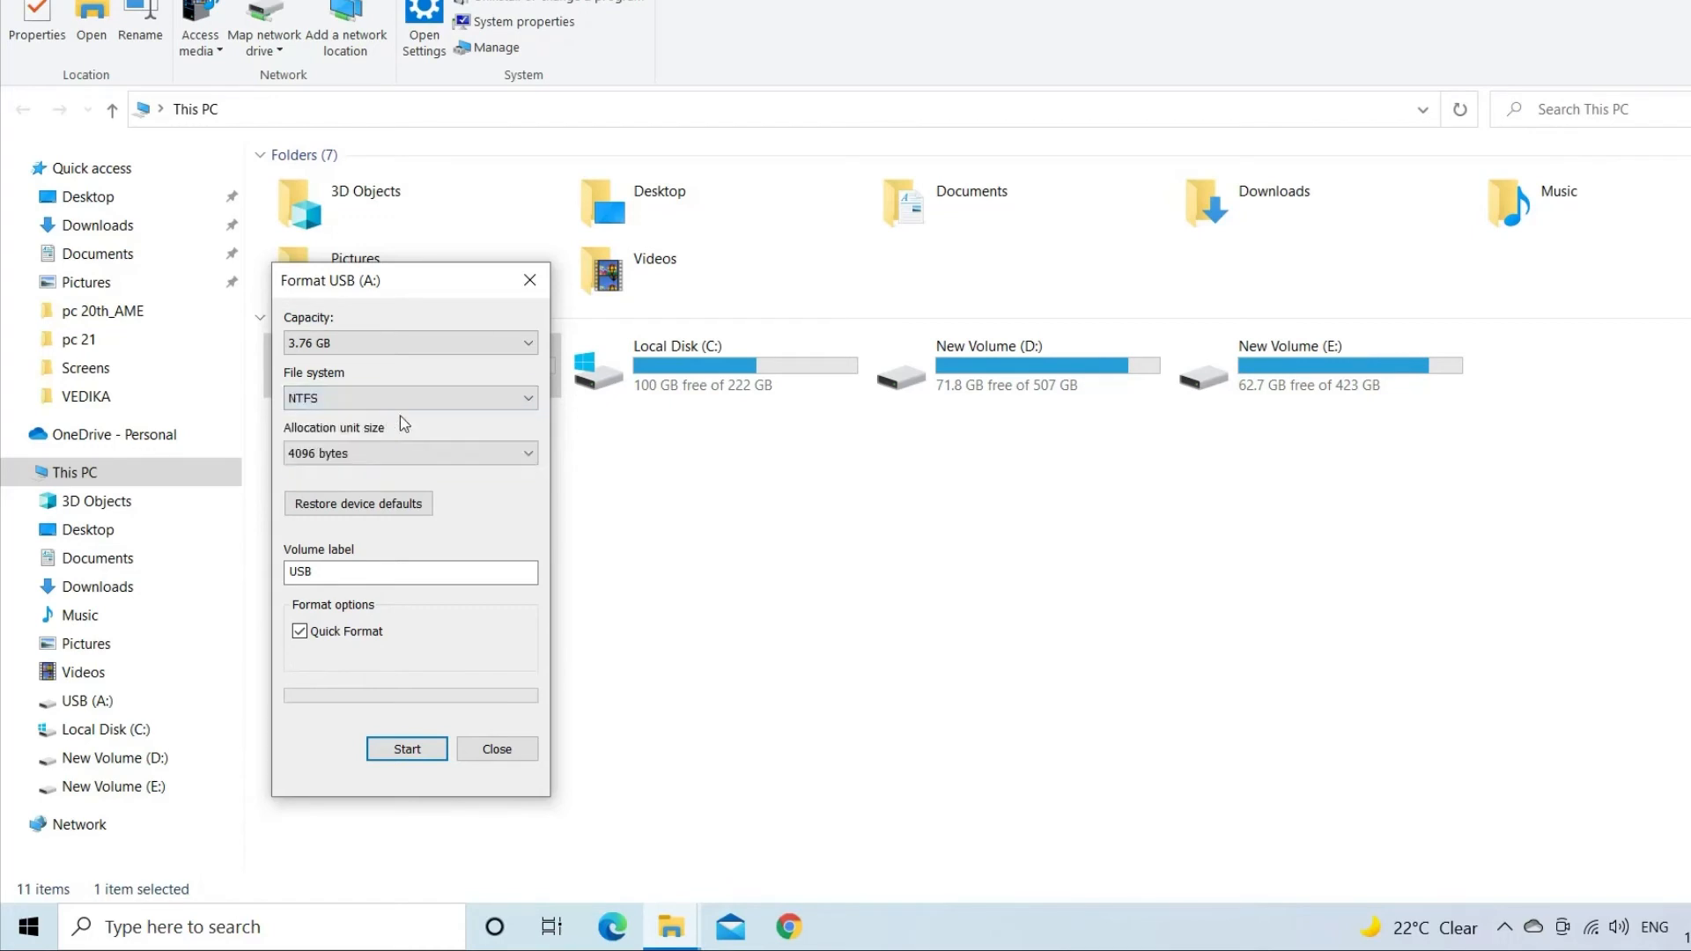
mouse_move(495, 508)
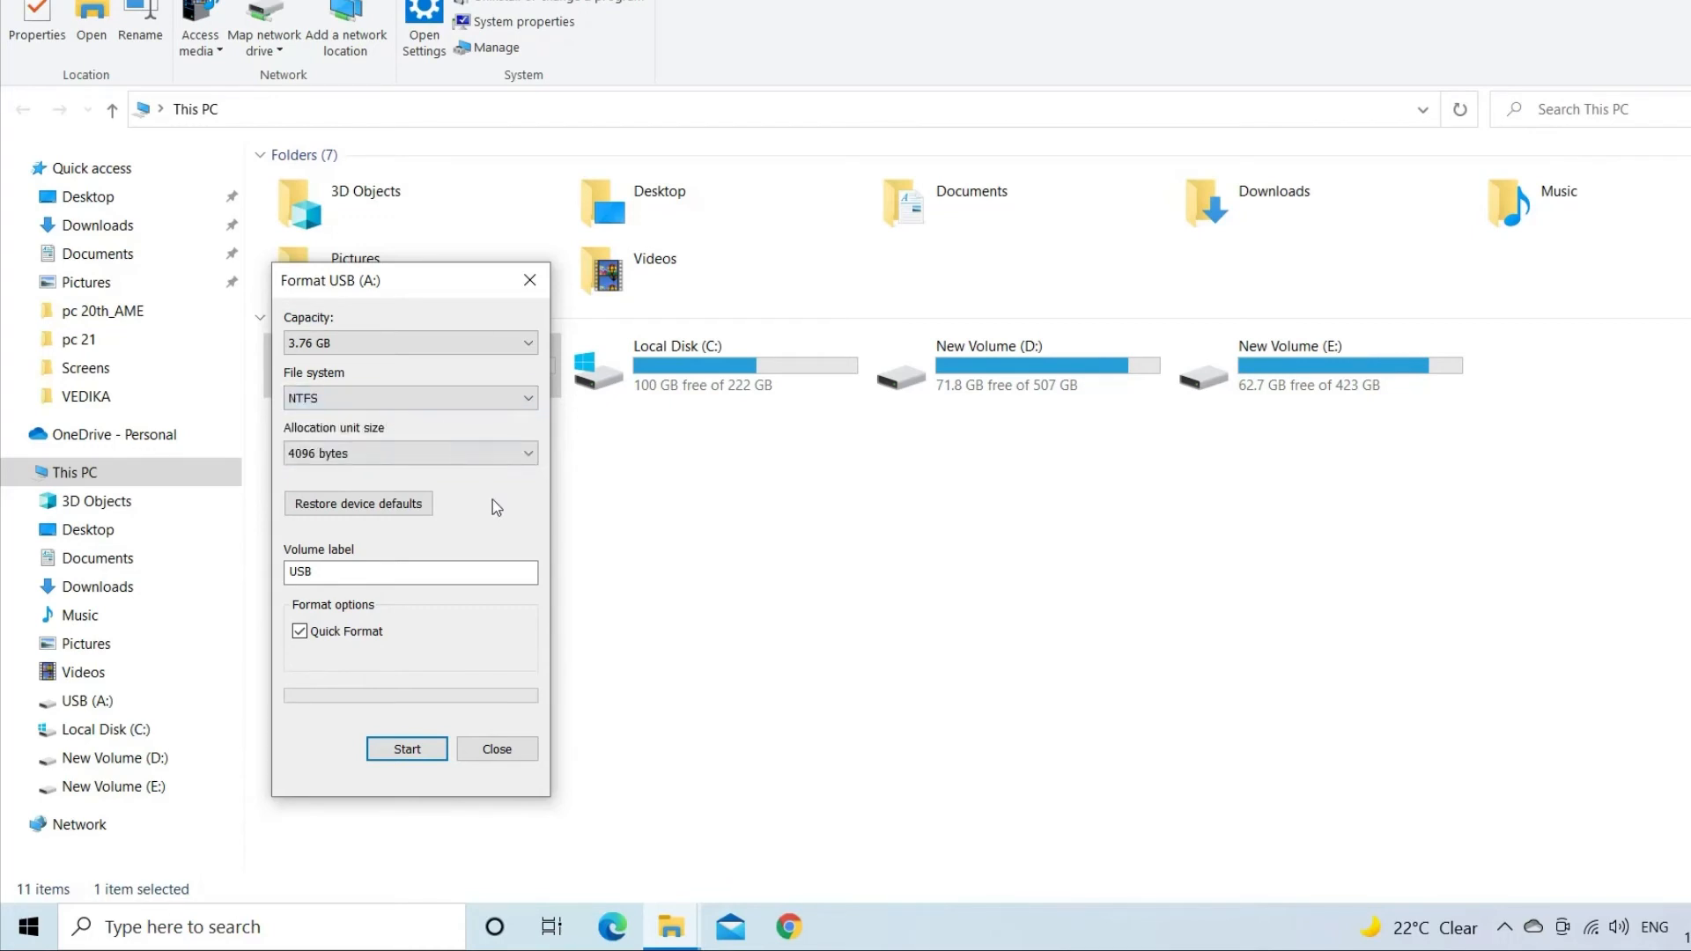
left_click(407, 749)
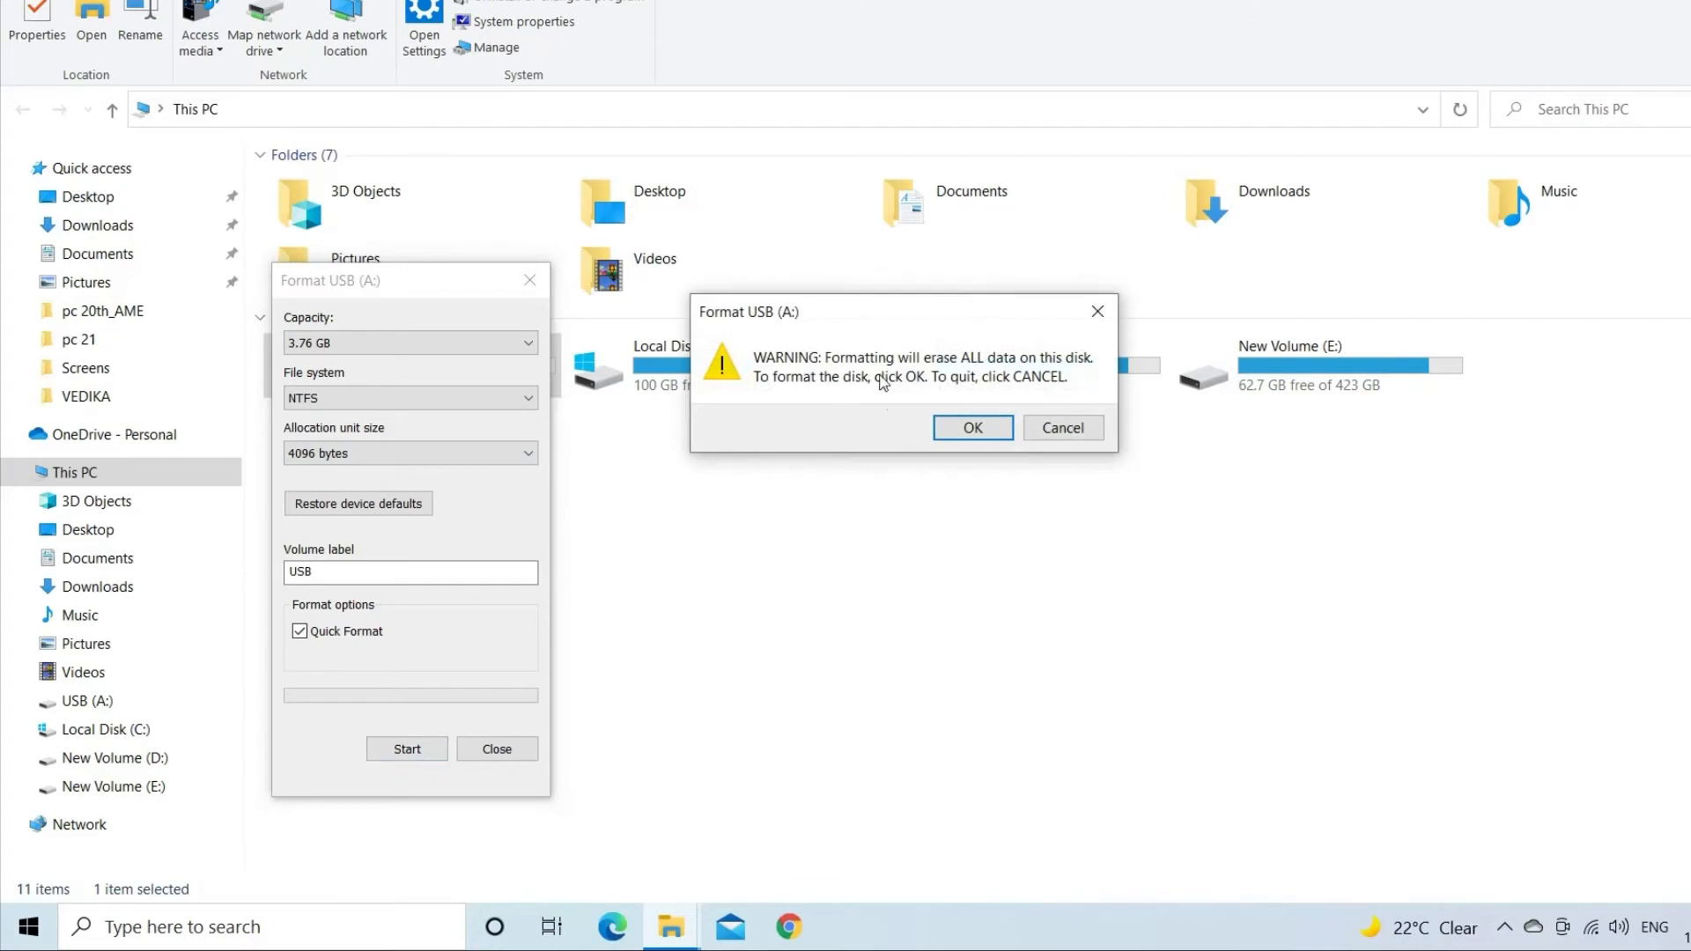
left_click(970, 426)
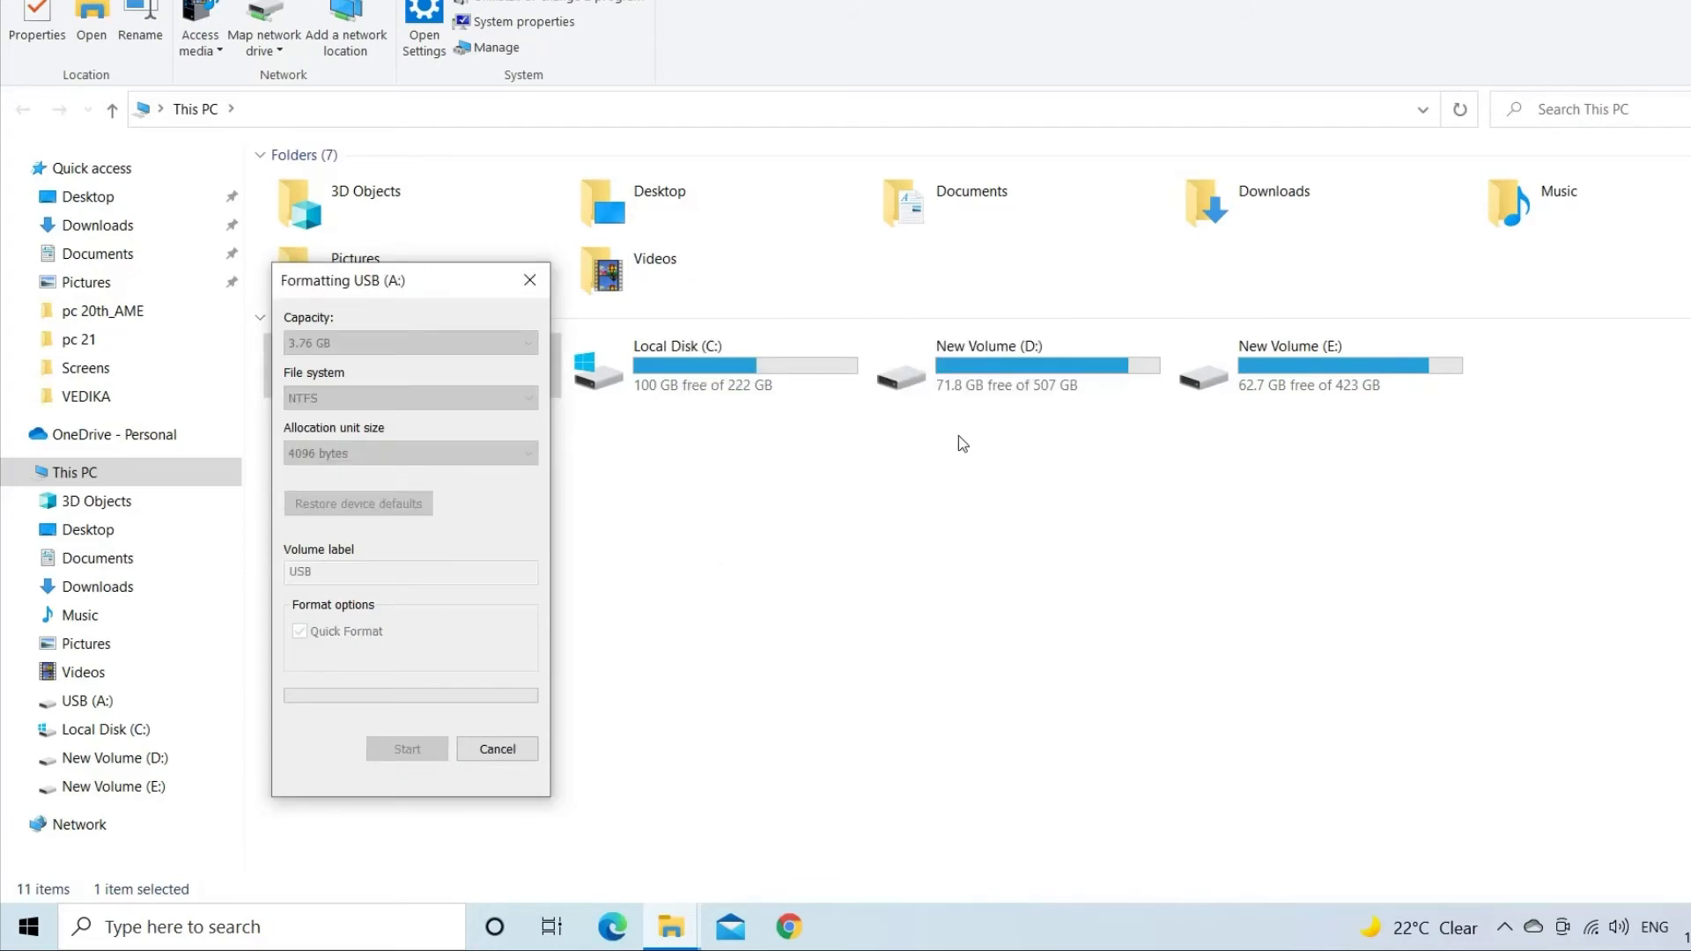
left_click(407, 749)
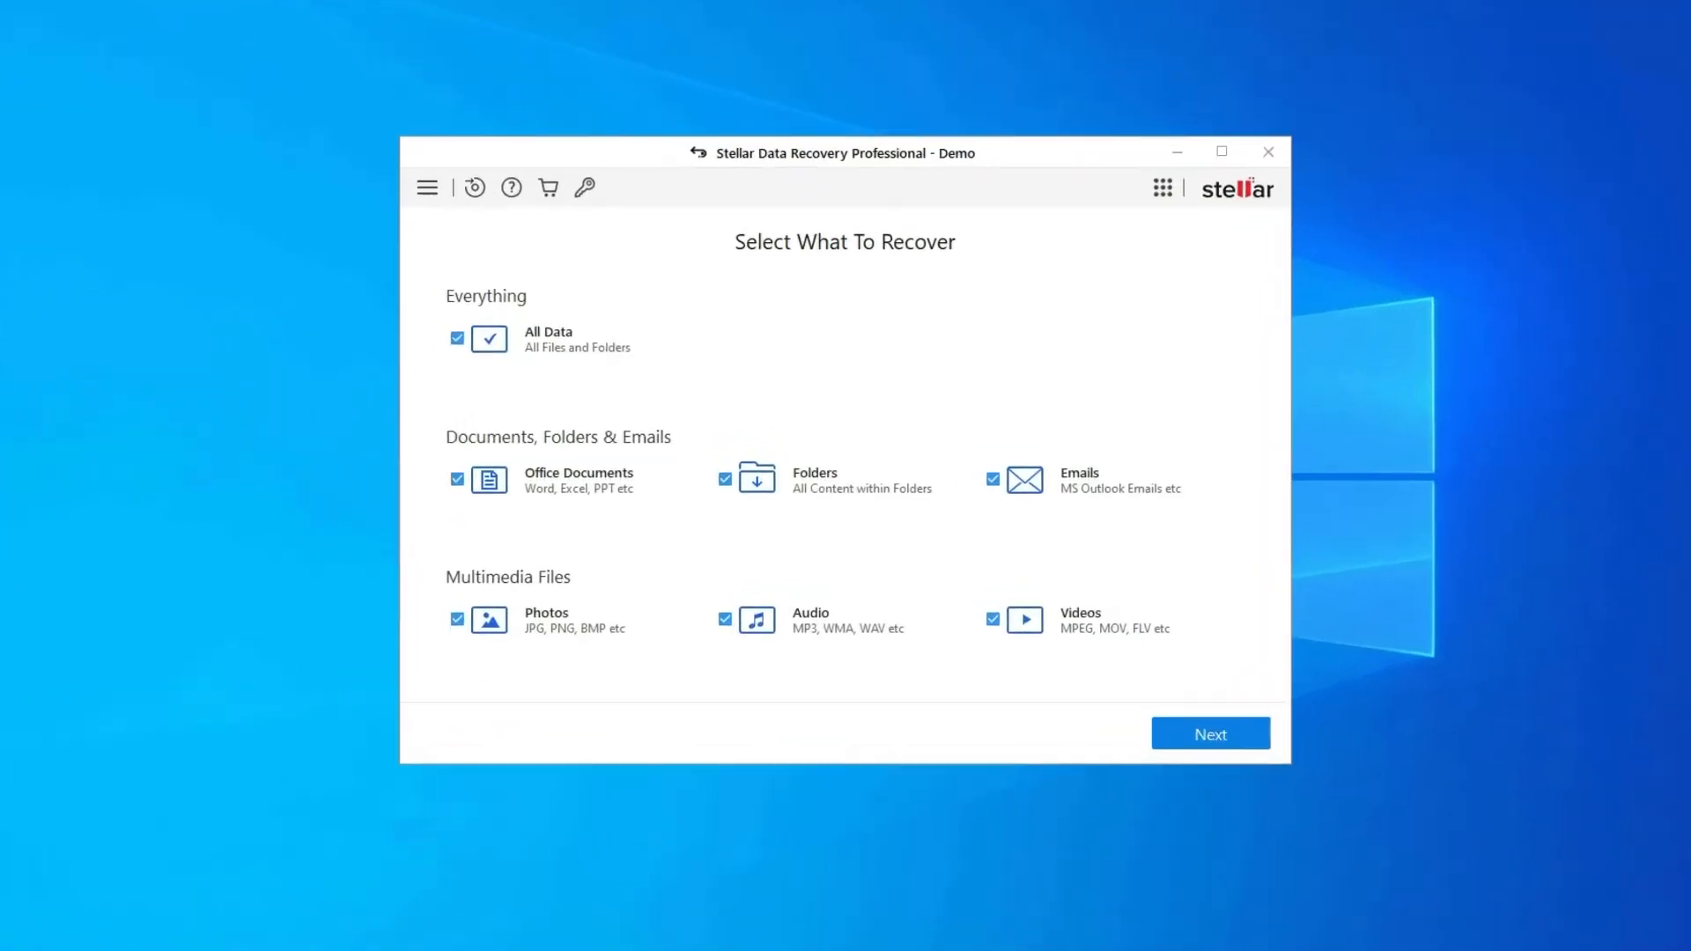
With All Data kept, choose Local Disk (H:) under Connected Drives and start the scan
left_click(1209, 733)
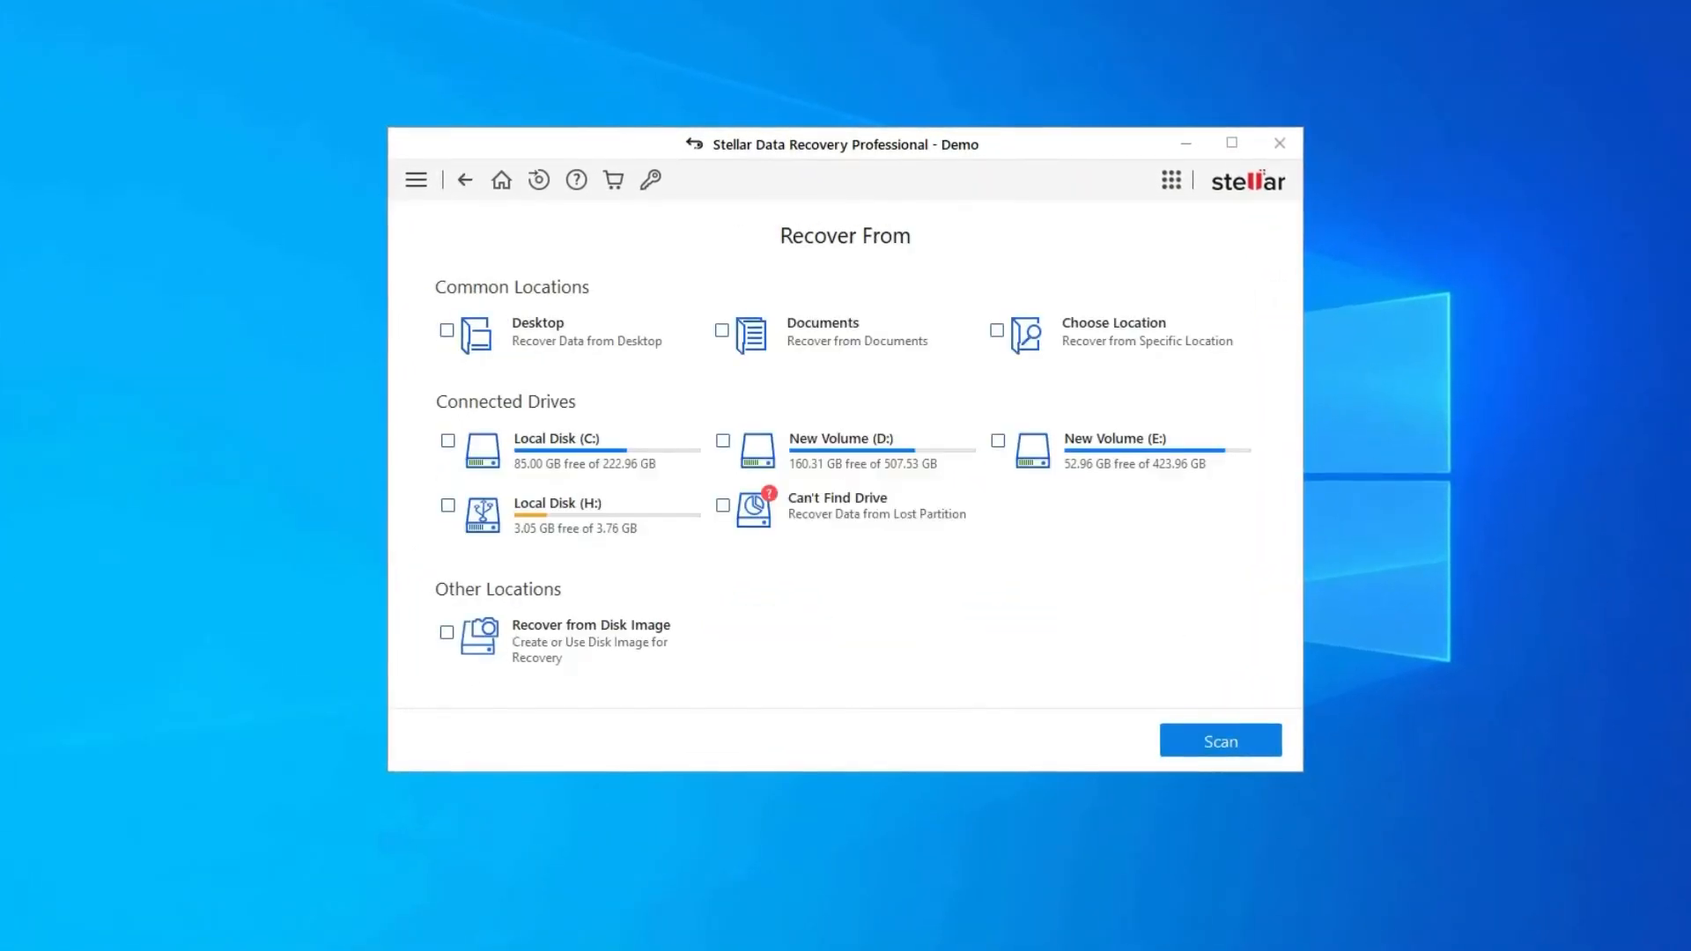
left_click(449, 506)
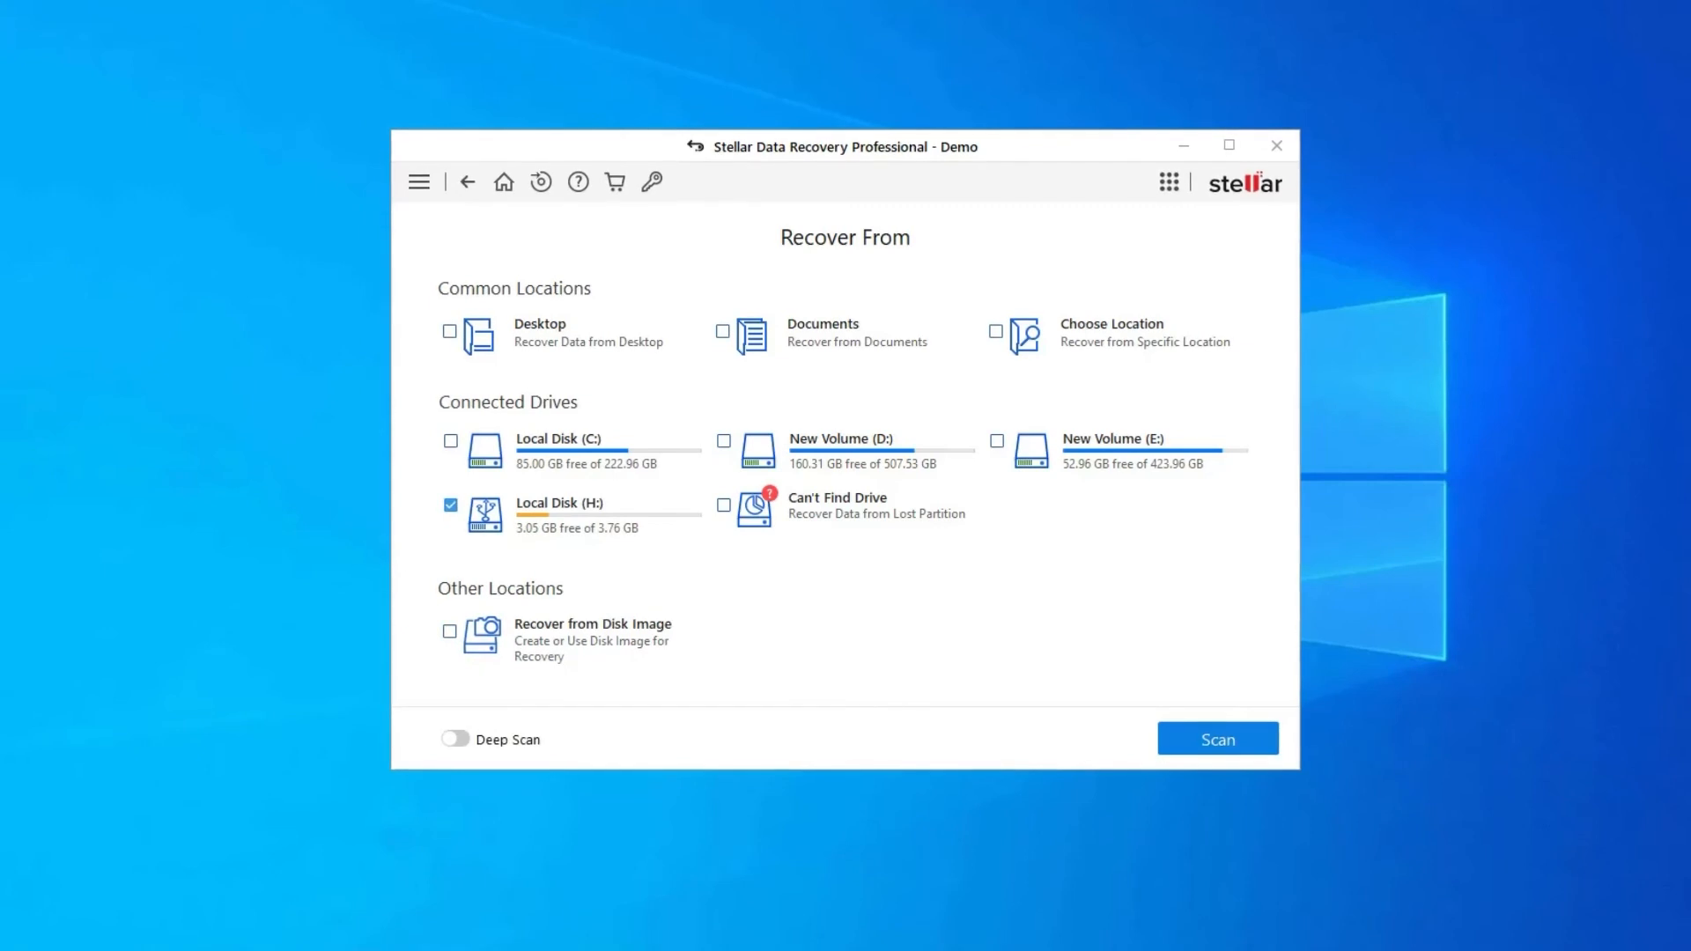
mouse_move(486, 513)
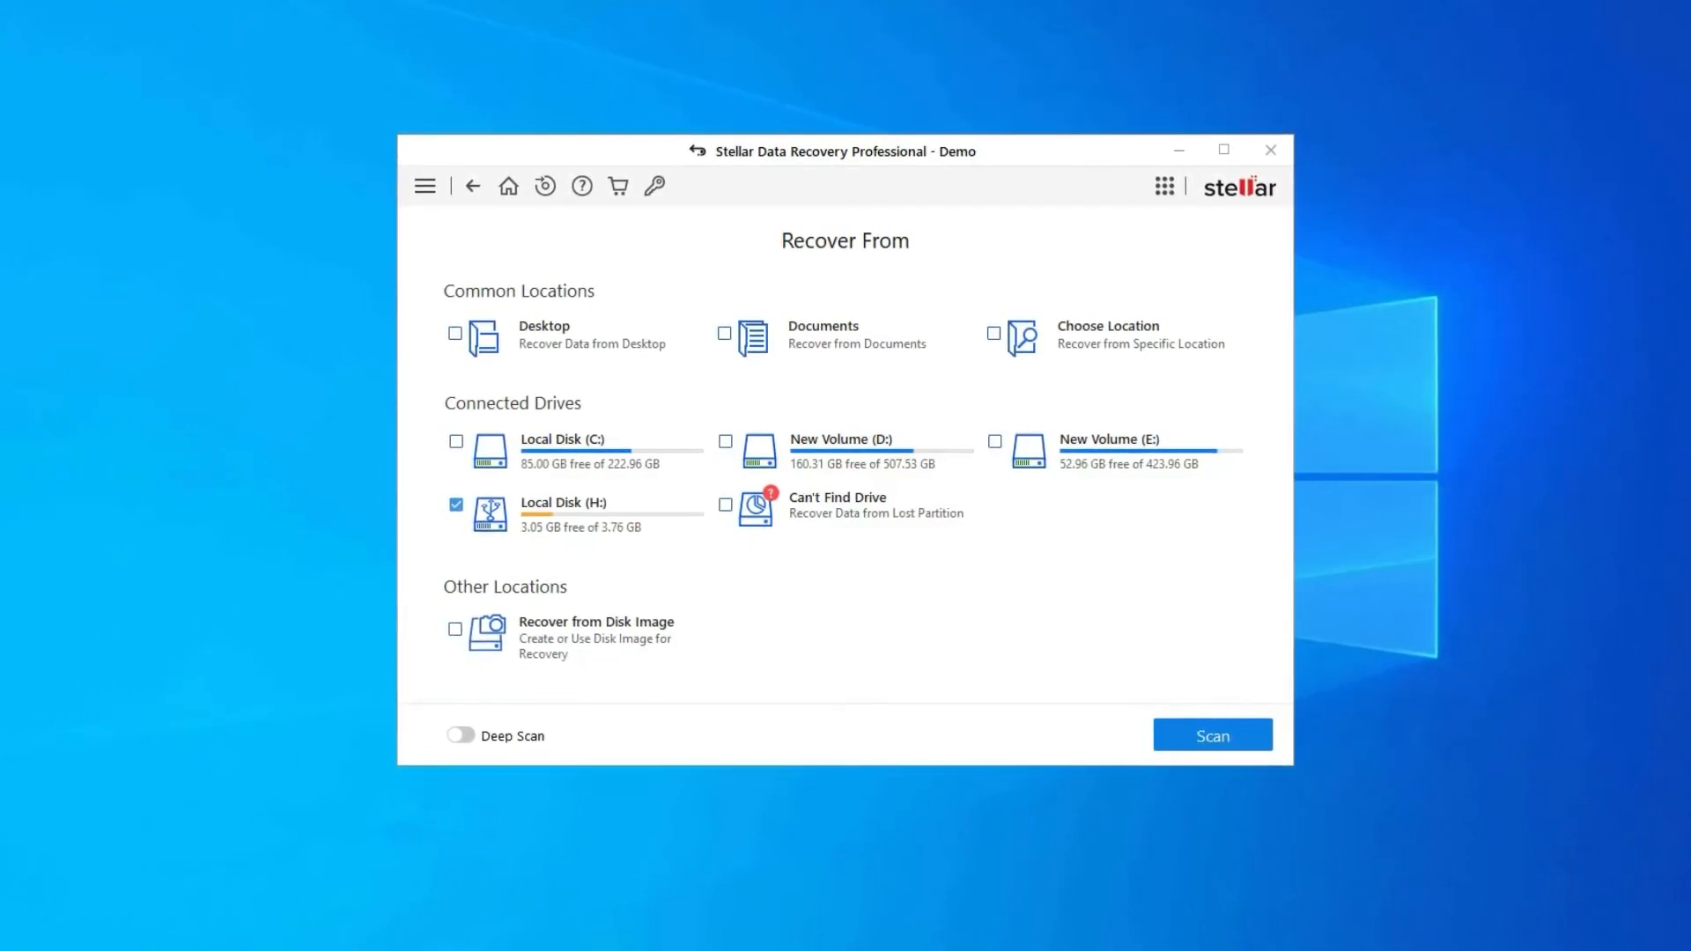
left_click(455, 506)
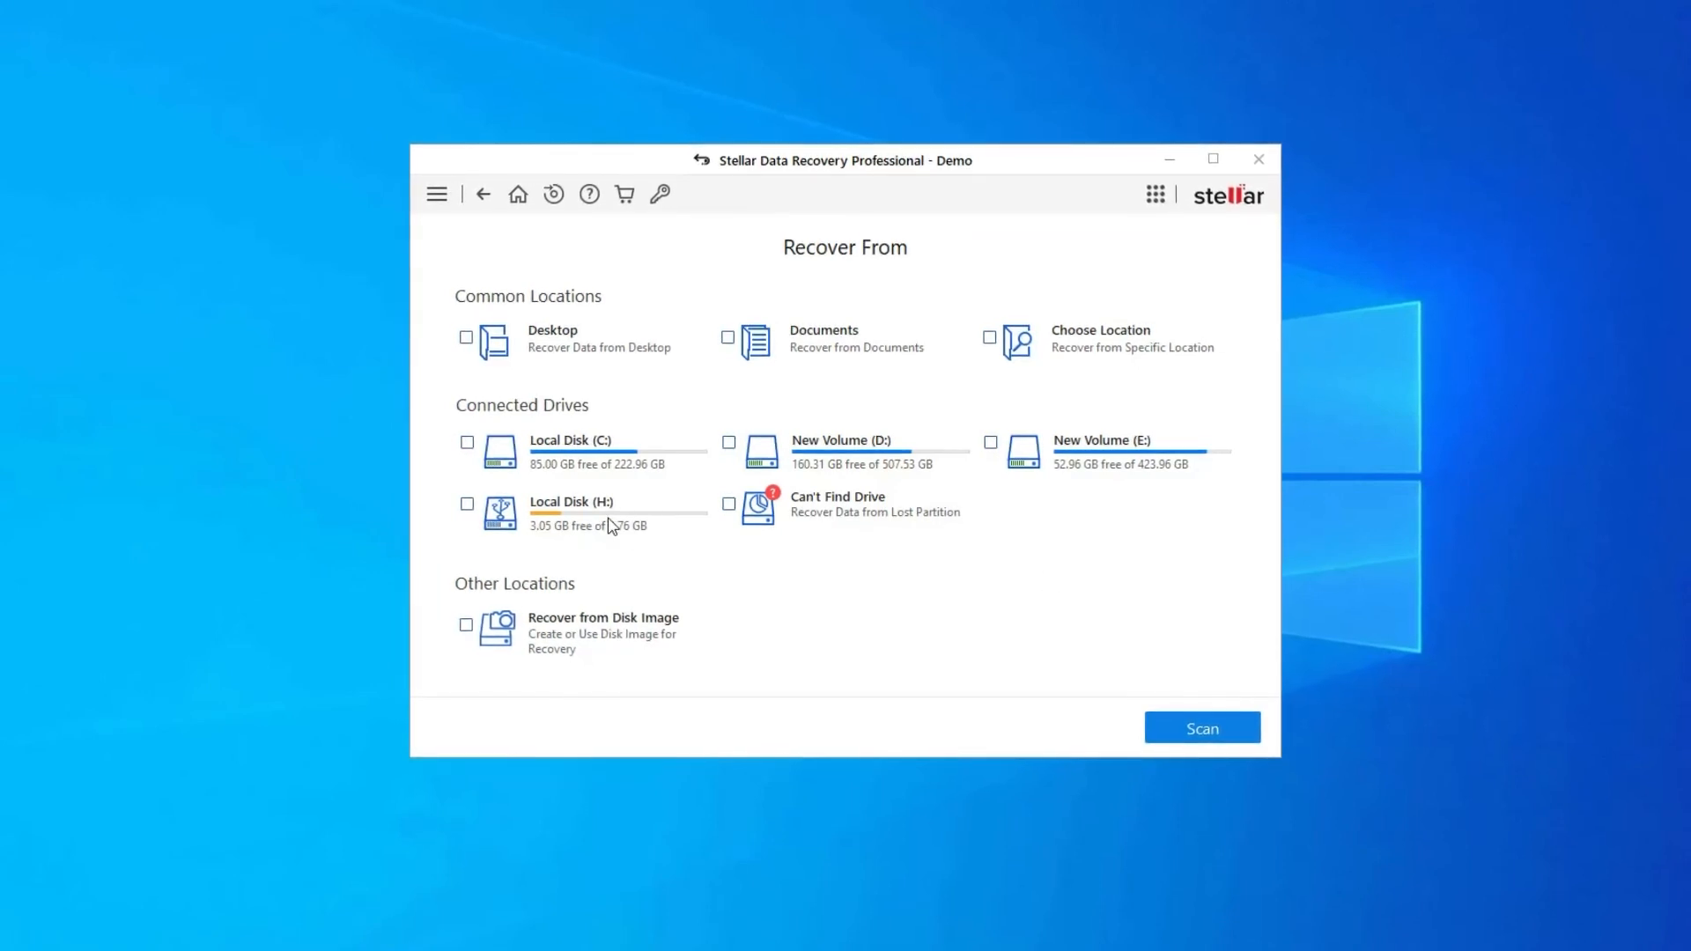
left_click(469, 506)
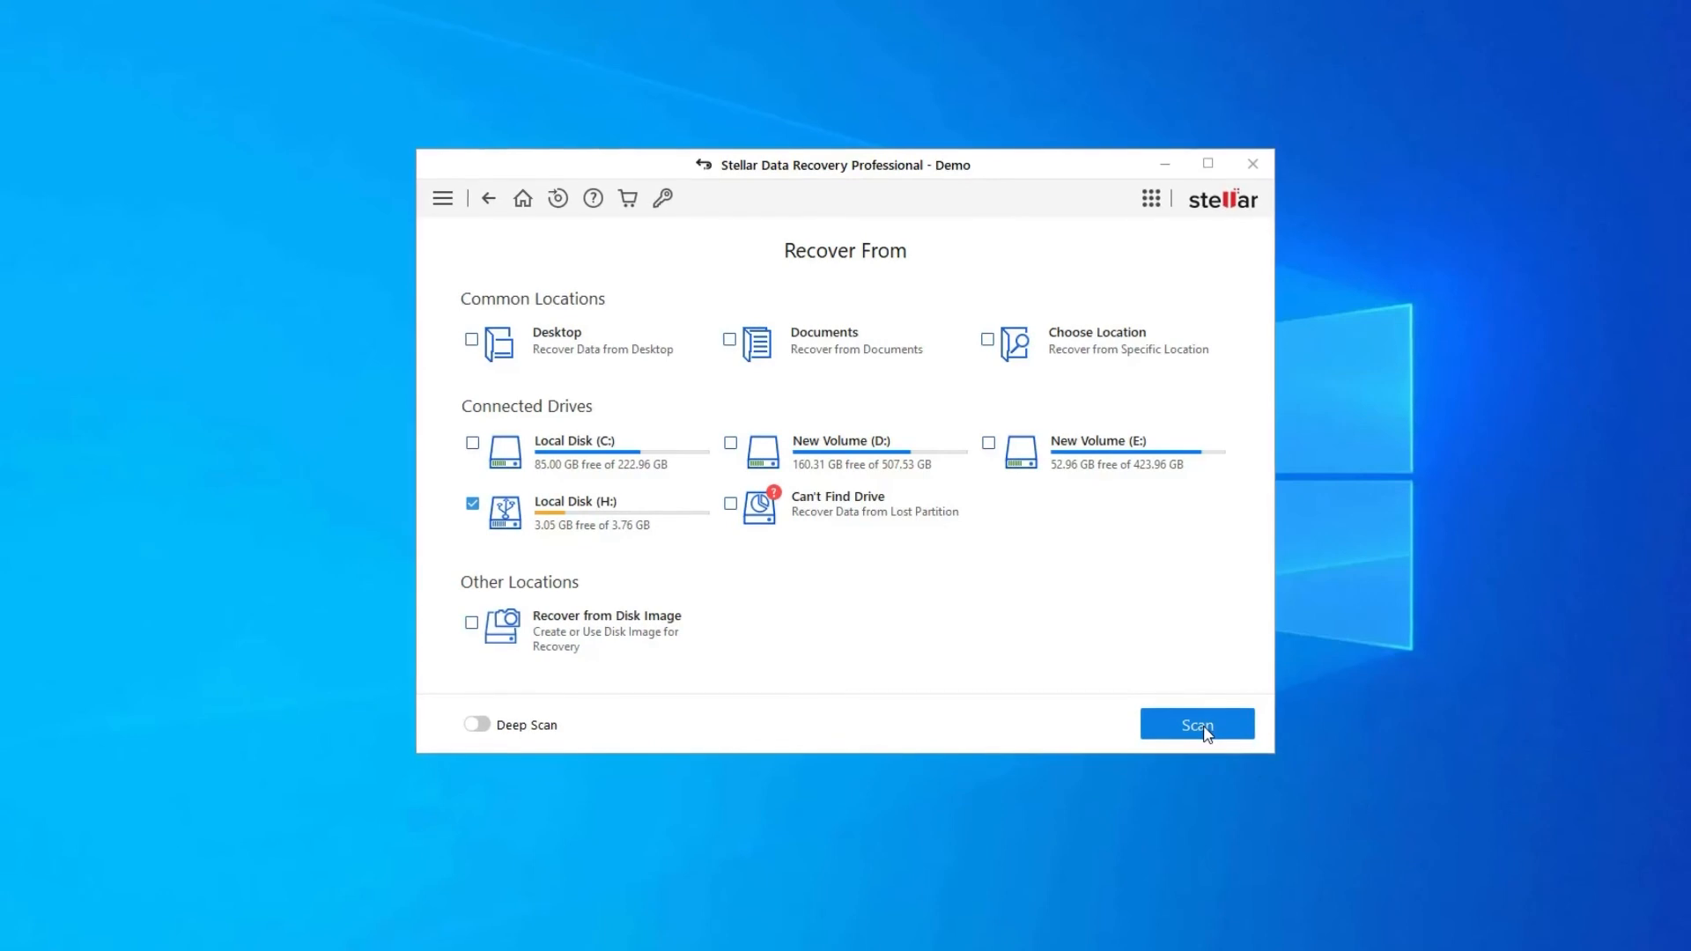
left_click(1196, 724)
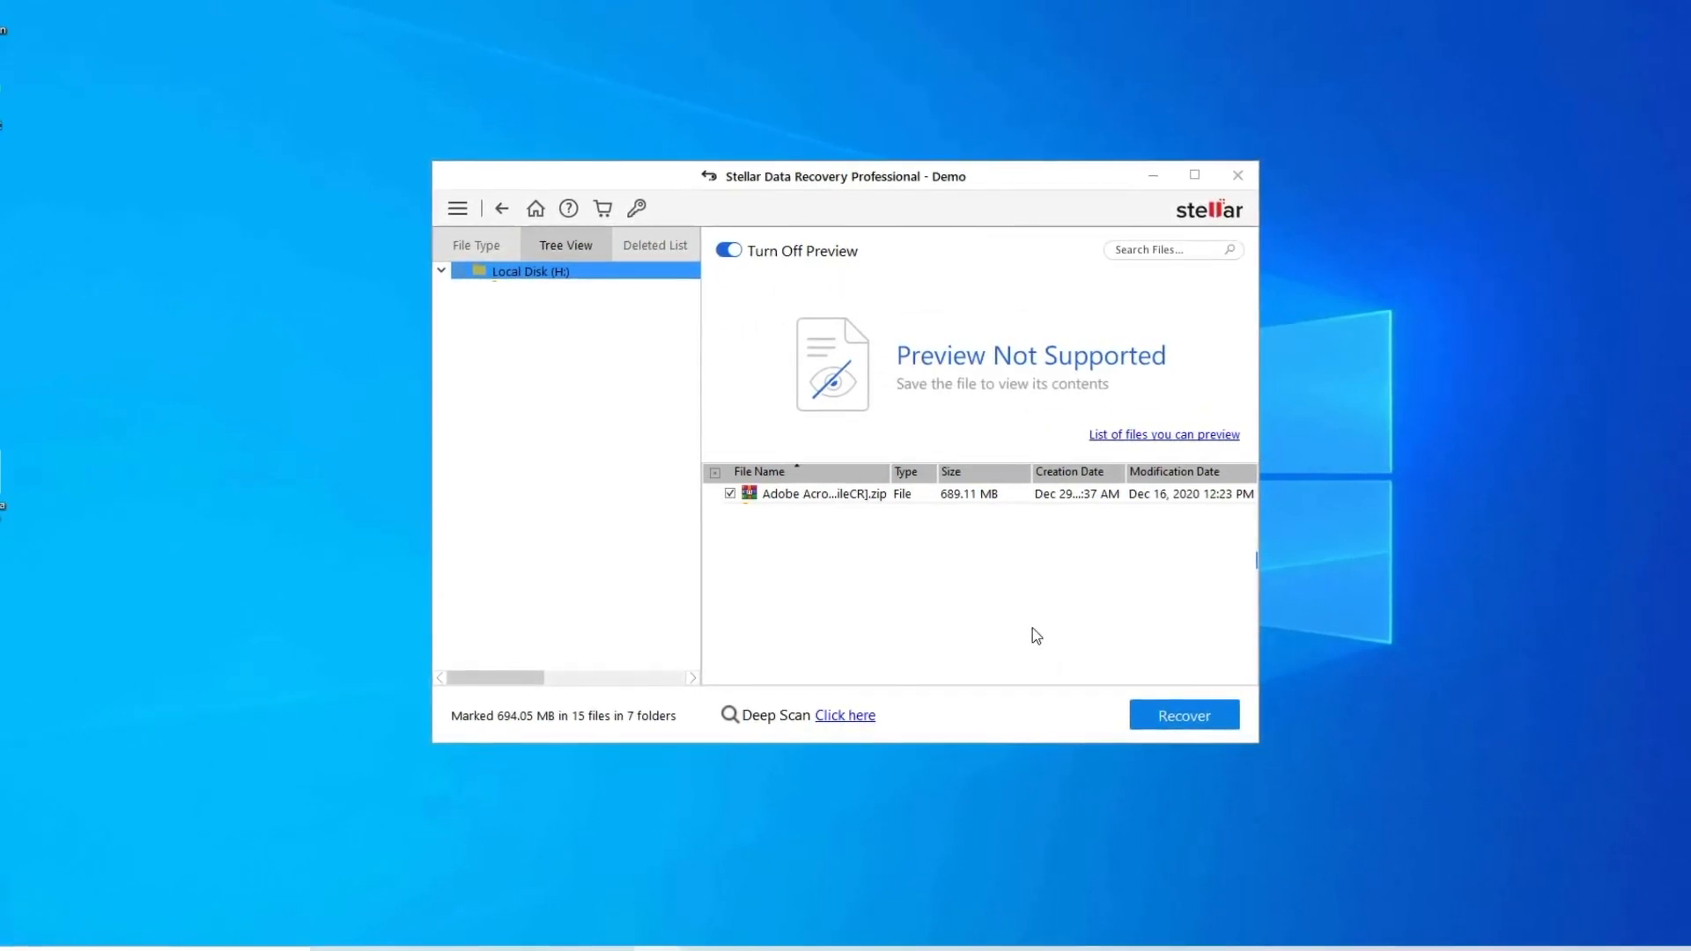
Toggle the Adobe Acrobat zip's checkbox so 693.84 MB in 14 files is marked for recovery
left_click(729, 494)
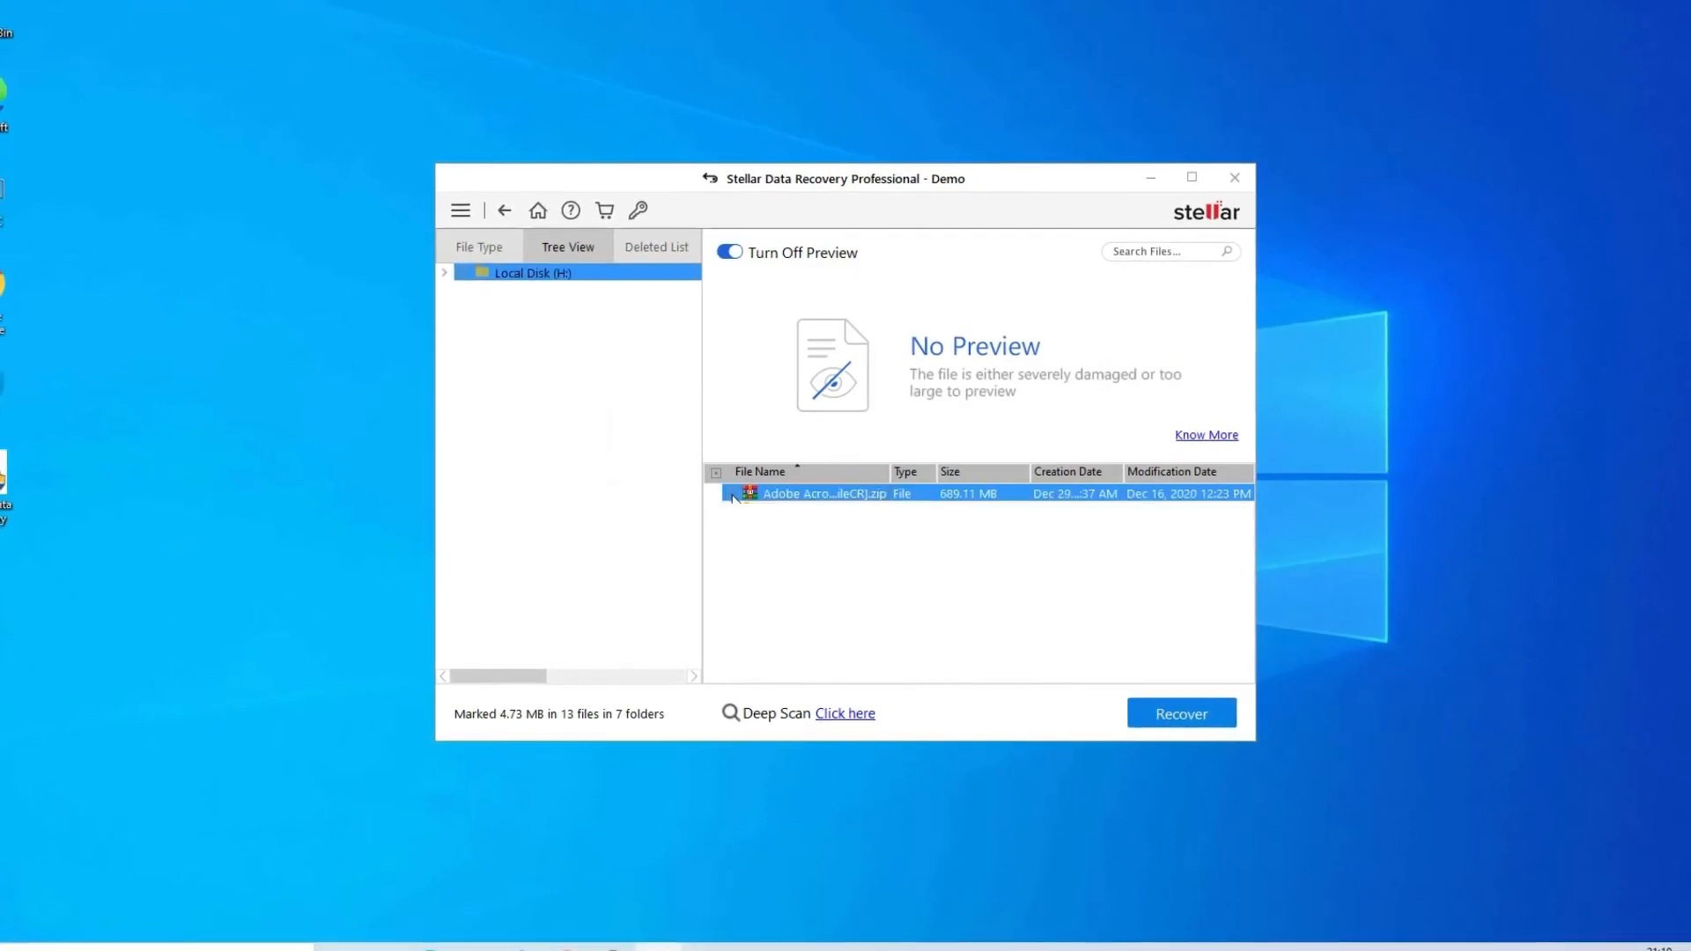
left_click(733, 493)
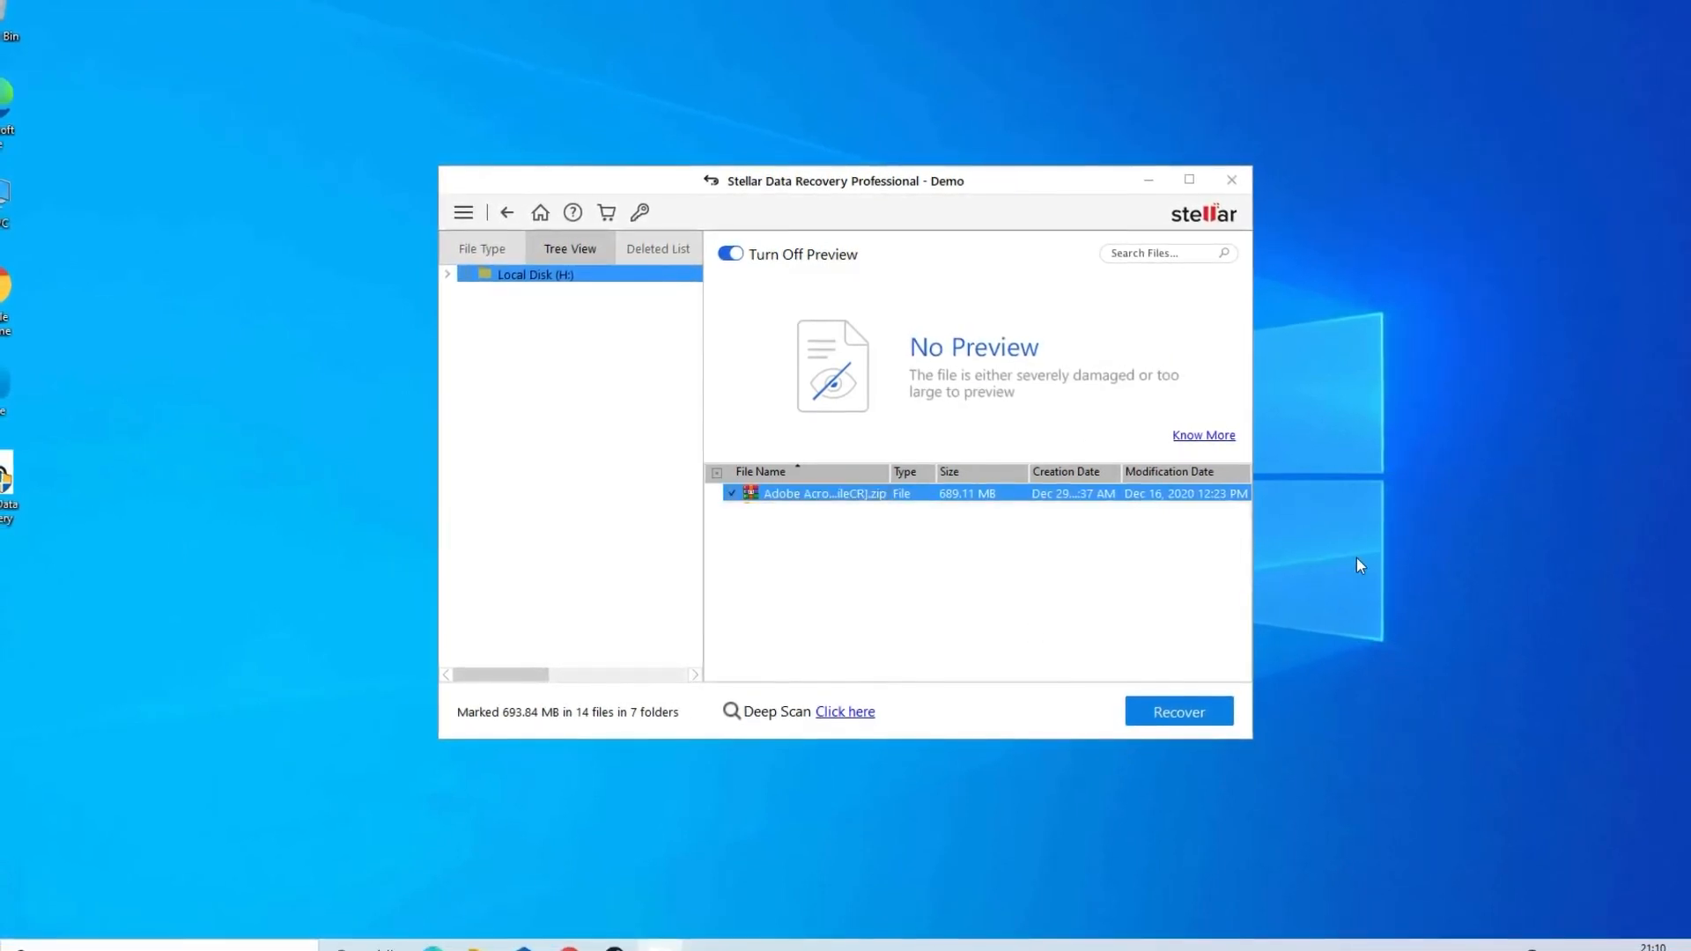